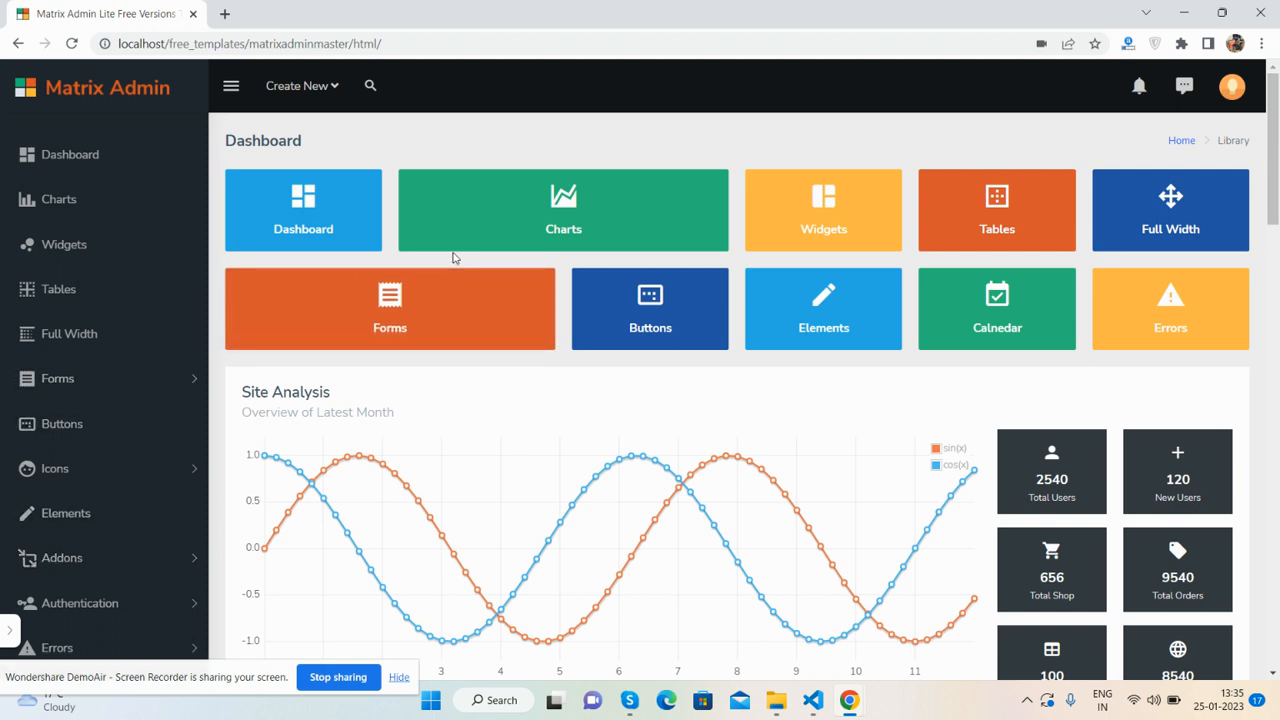
# - Preview the top-bar messages, notifications and account menus, then close the account menu
pyautogui.scroll(-3)
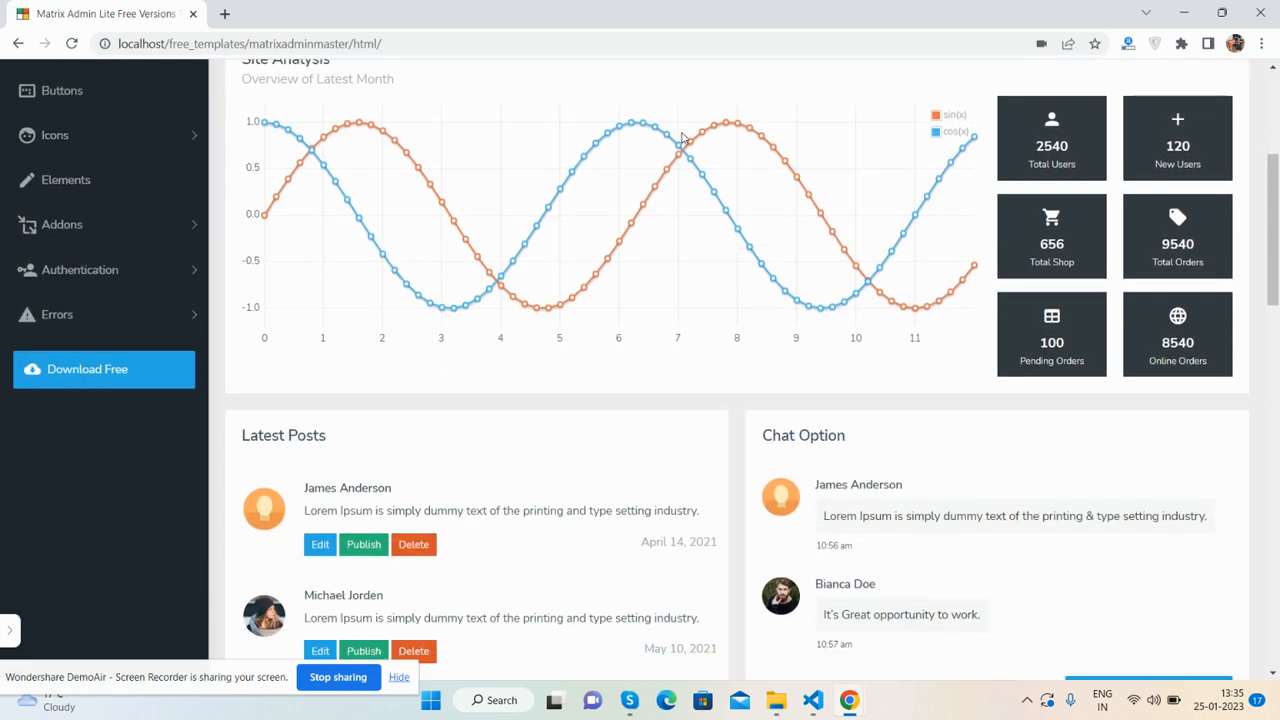
pyautogui.scroll(-3)
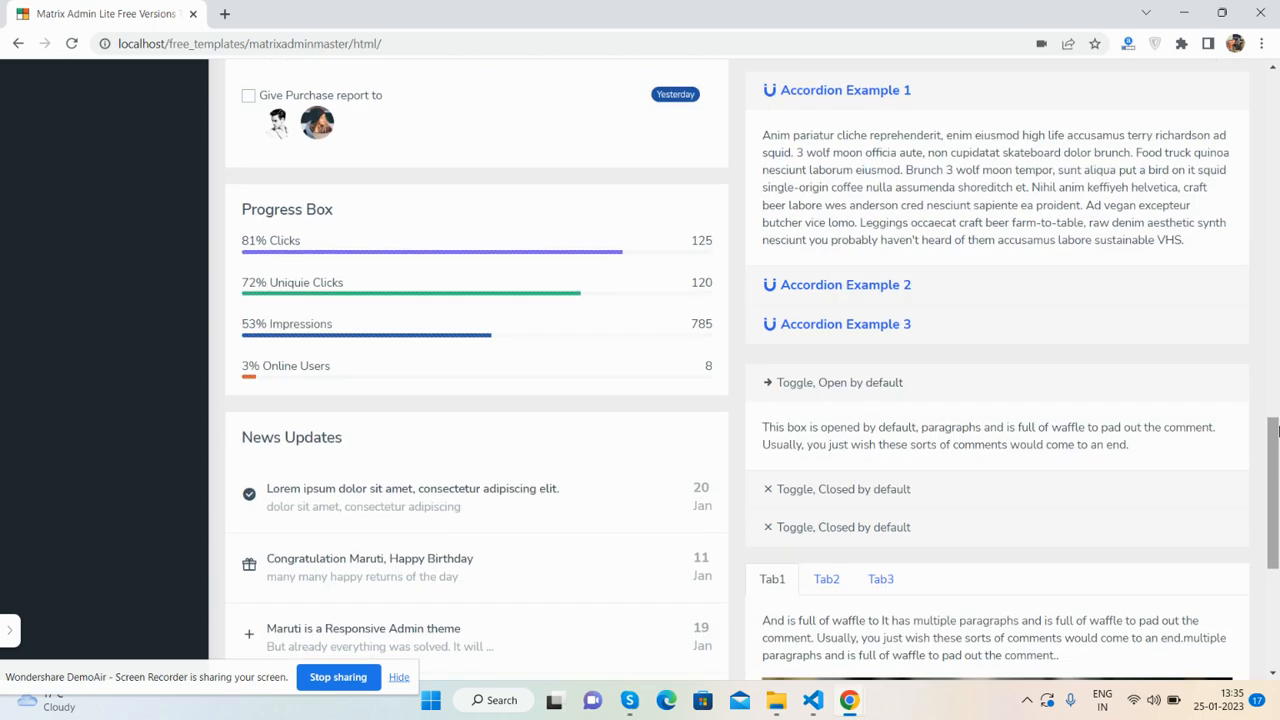
pyautogui.scroll(-3)
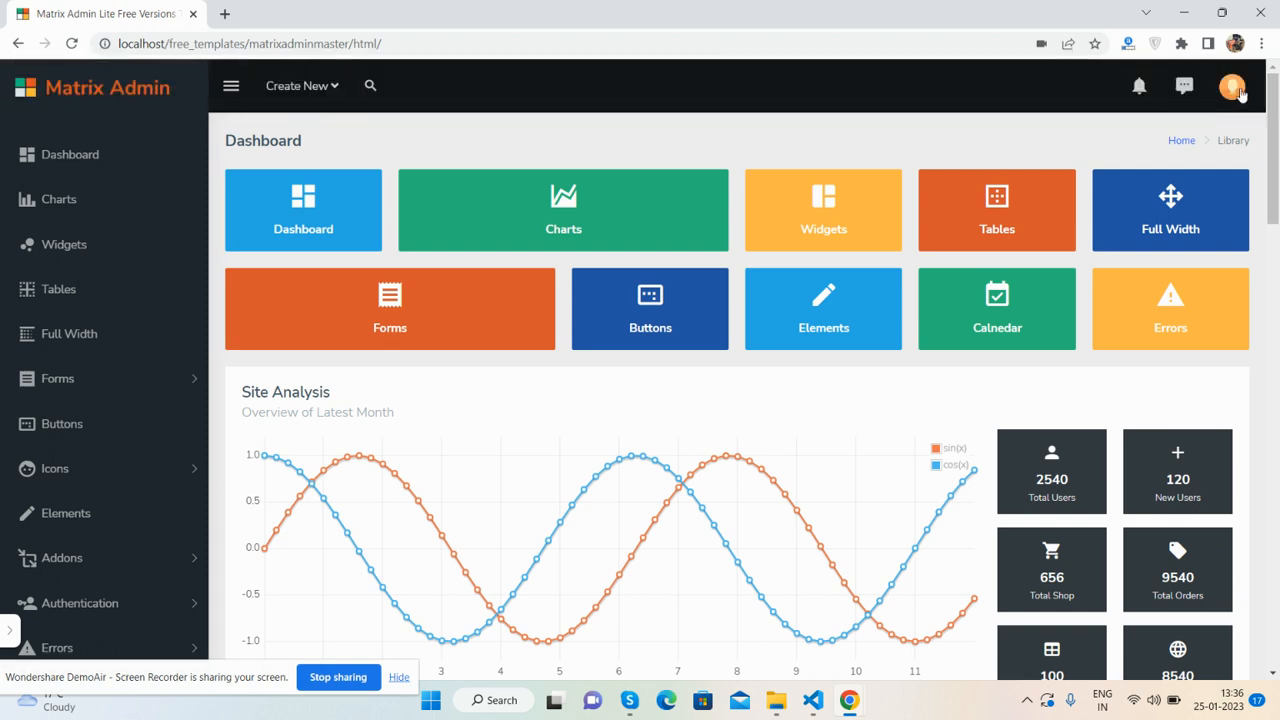
pyautogui.click(1185, 86)
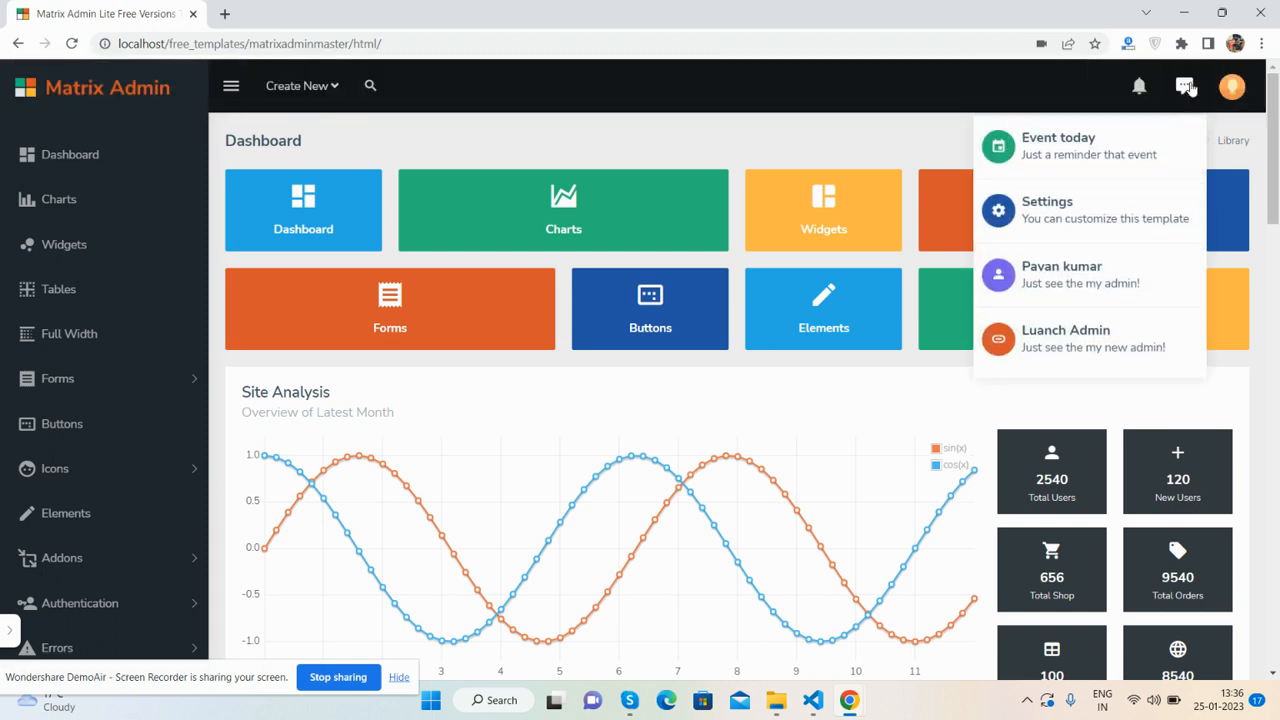
pyautogui.click(1185, 86)
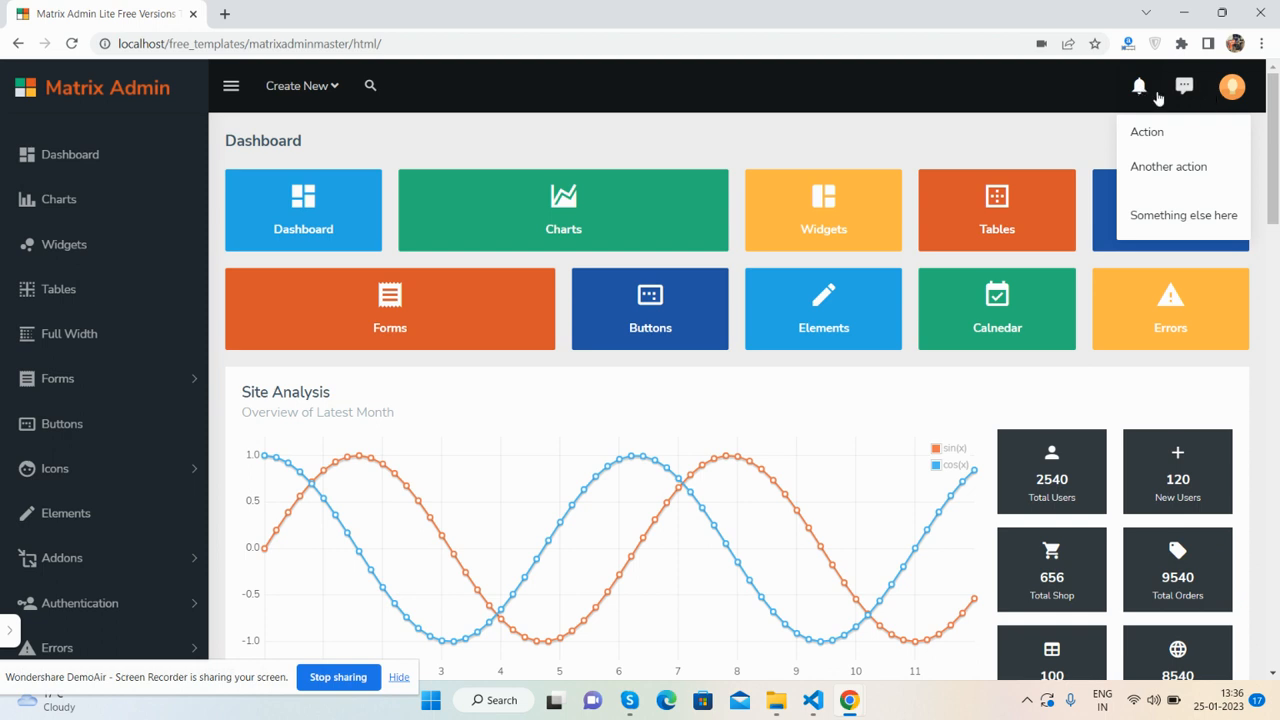
pyautogui.click(1232, 86)
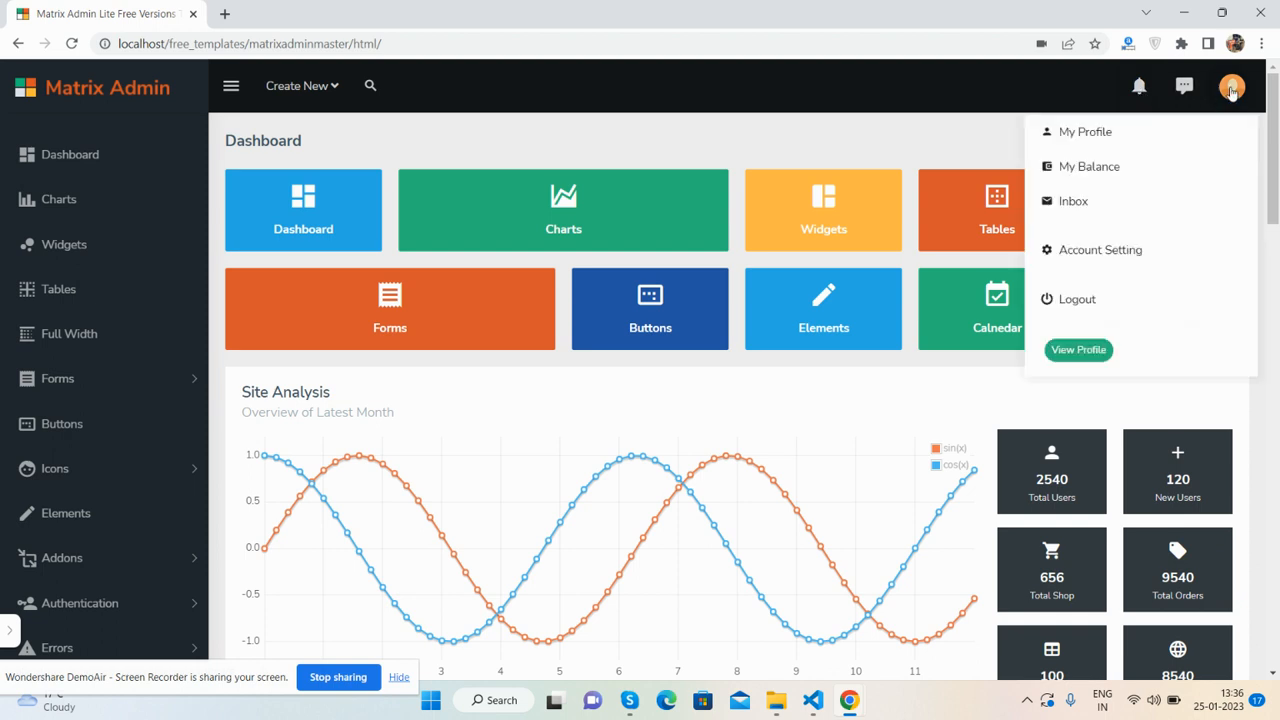
pyautogui.click(1232, 86)
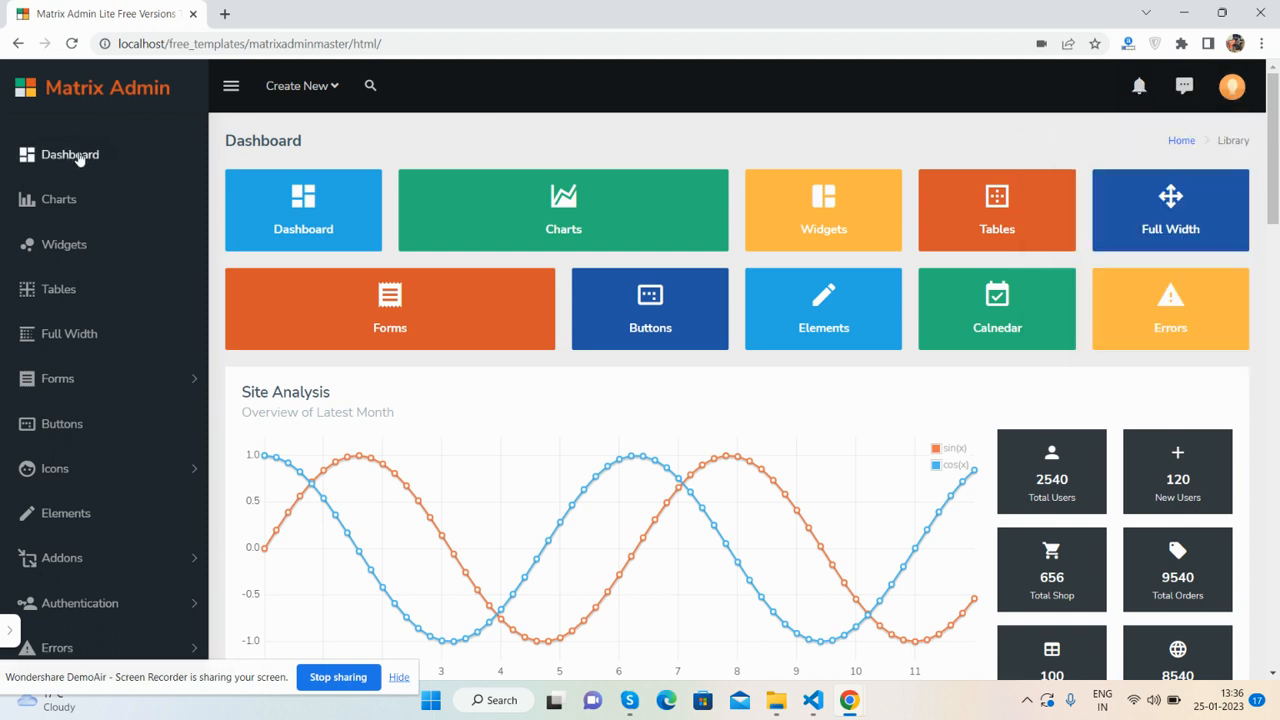
# - Reload Dashboard and scroll down to the posts, chat and to-do sections
pyautogui.click(70, 154)
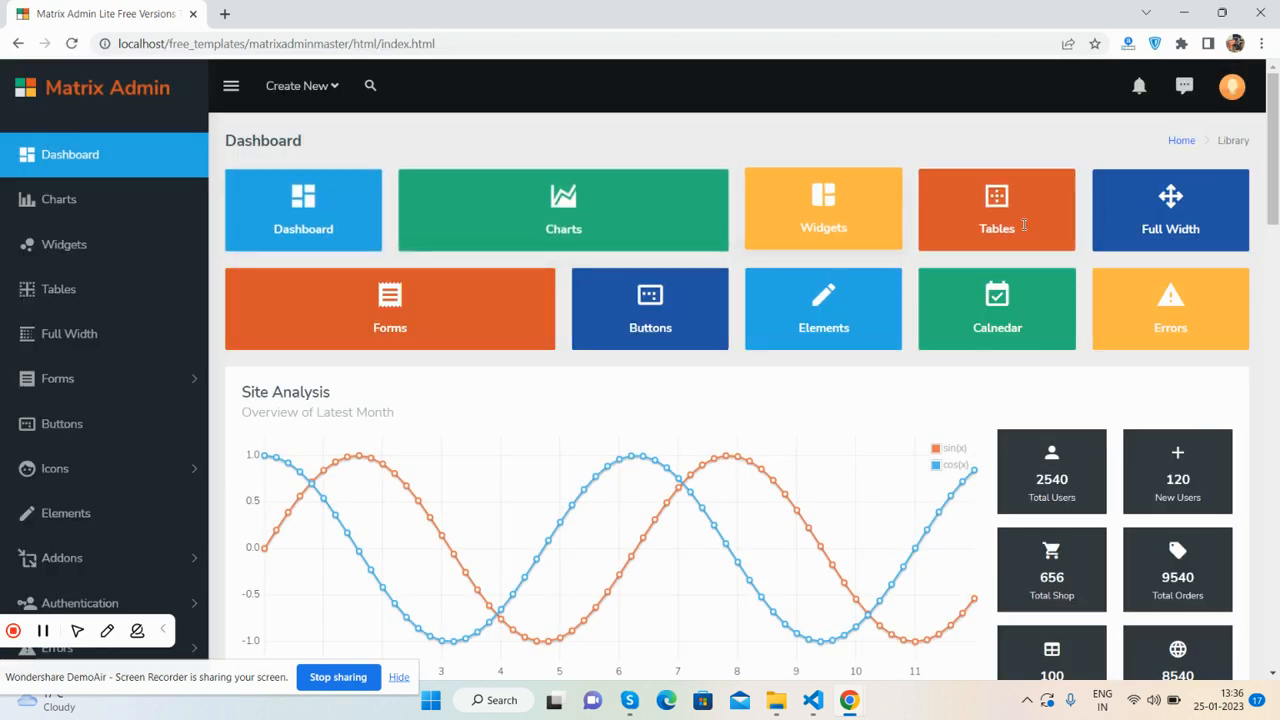
pyautogui.scroll(-3)
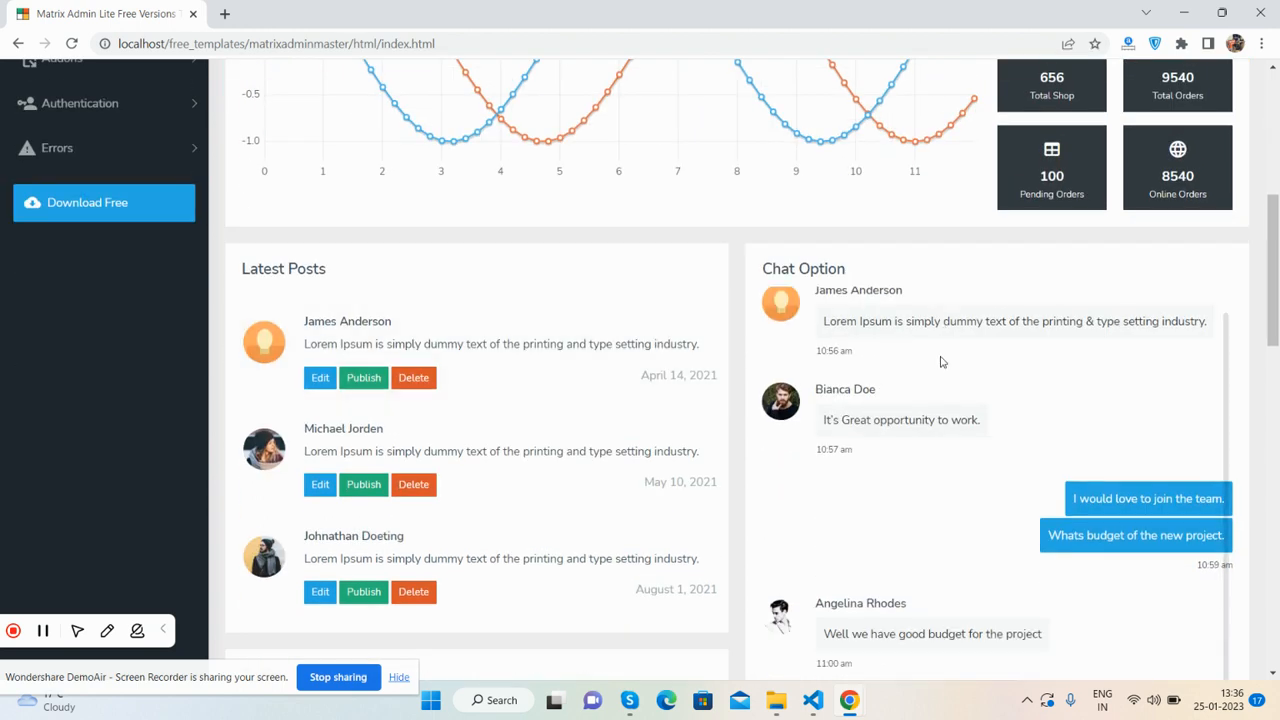
pyautogui.scroll(-3)
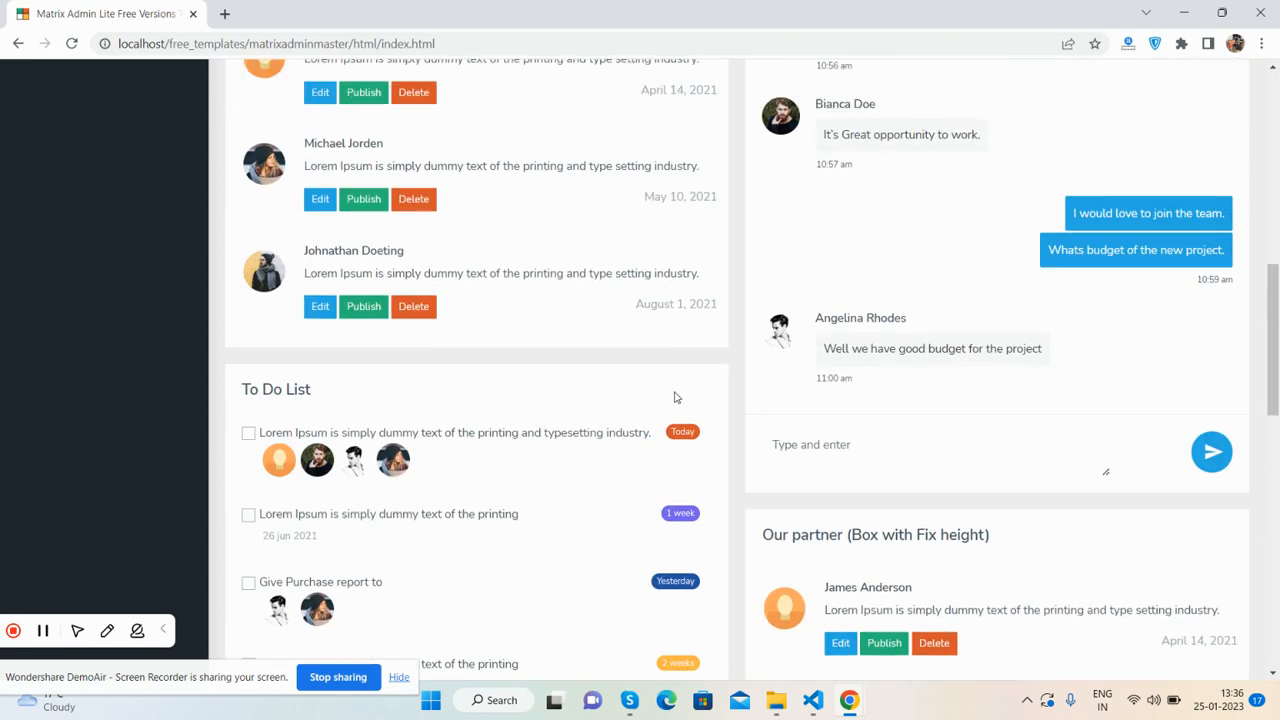
# - Open Charts and scroll through the real-time, series, bar, pie and line charts
pyautogui.click(58, 199)
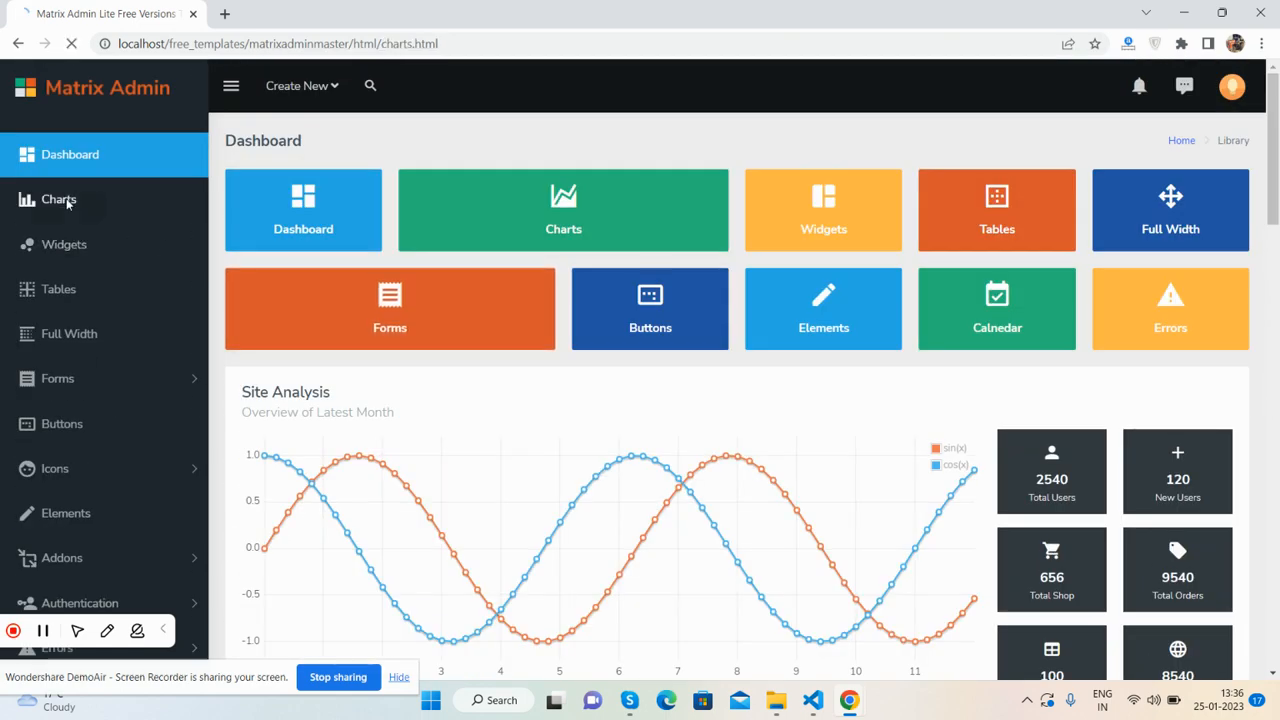
pyautogui.click(58, 199)
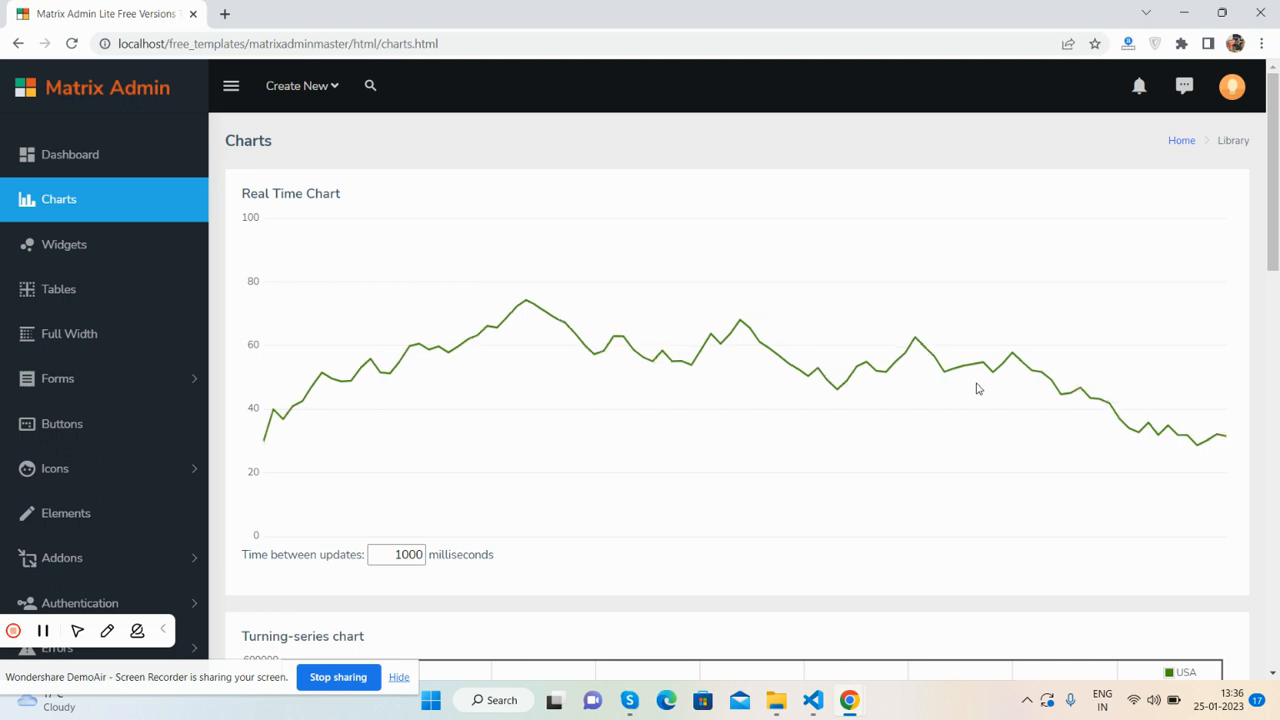
pyautogui.scroll(-3)
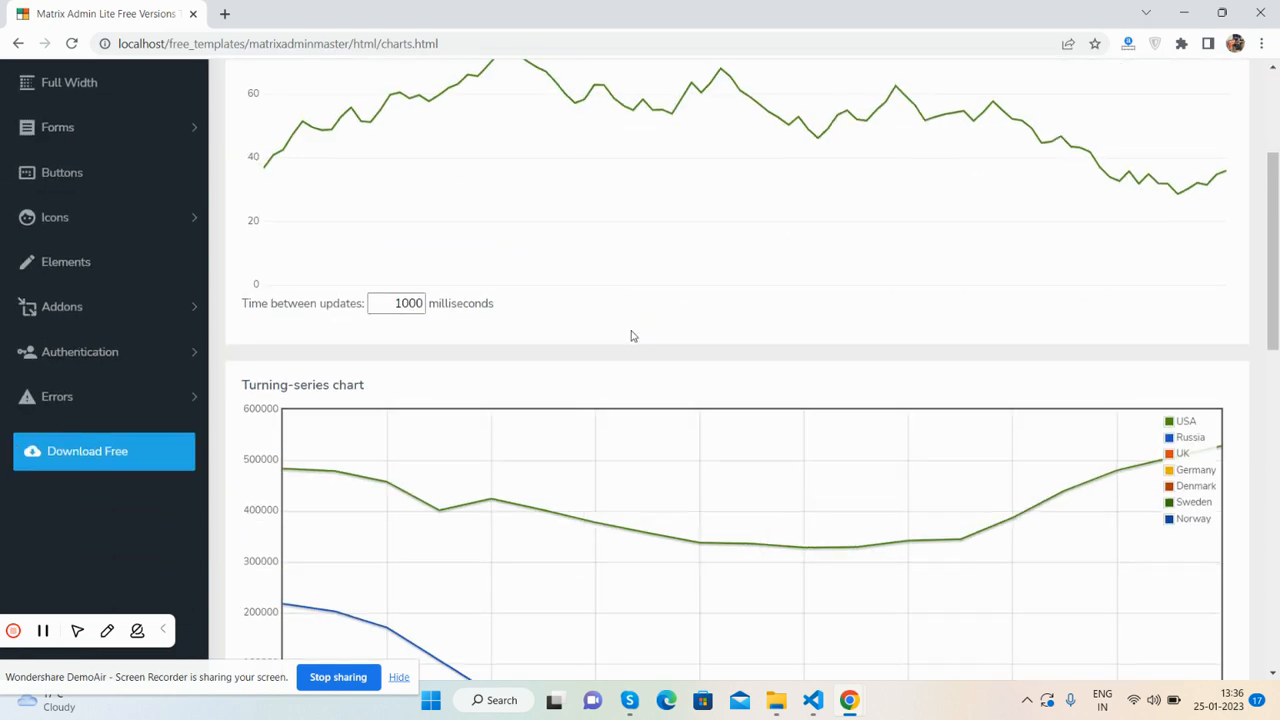
pyautogui.scroll(-3)
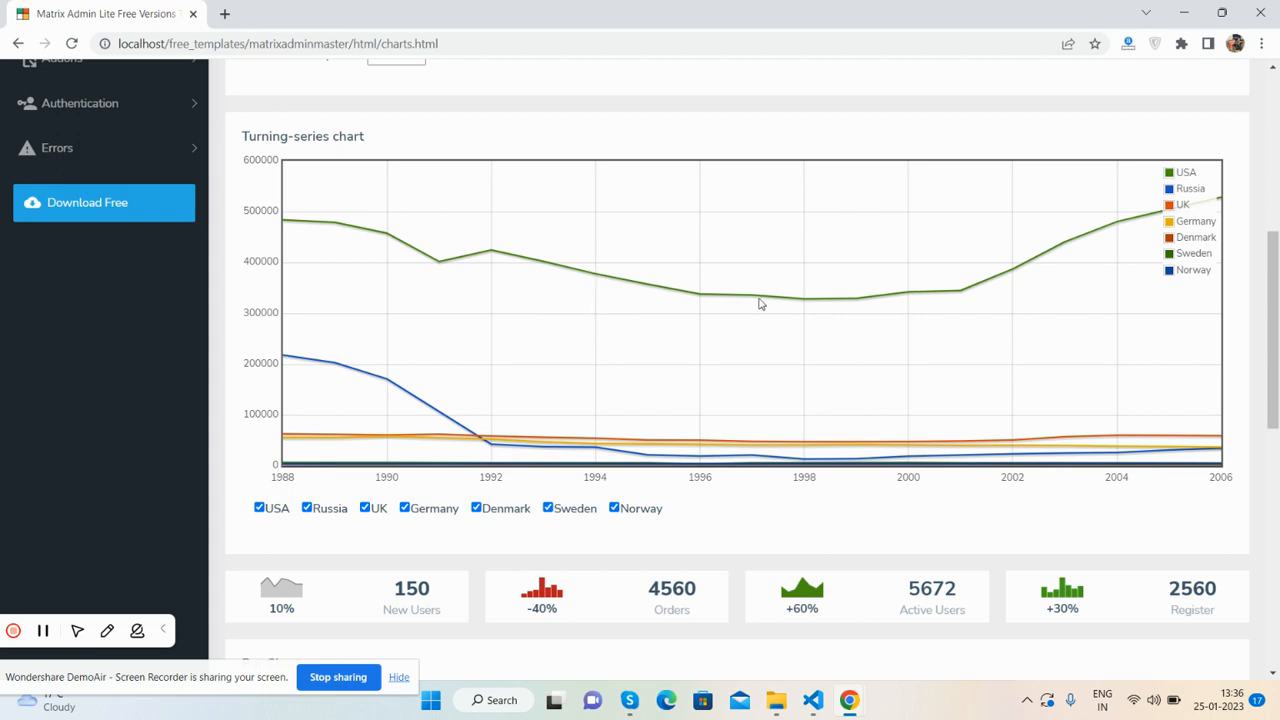
pyautogui.scroll(-3)
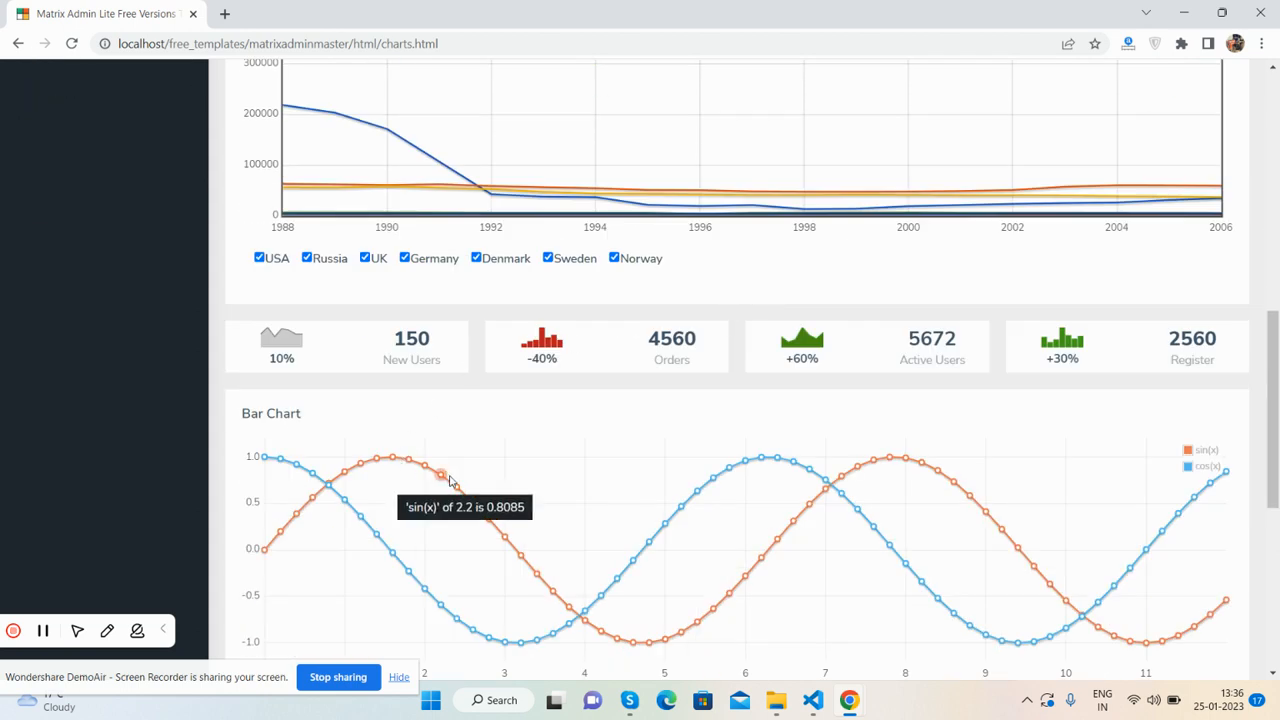
pyautogui.scroll(-3)
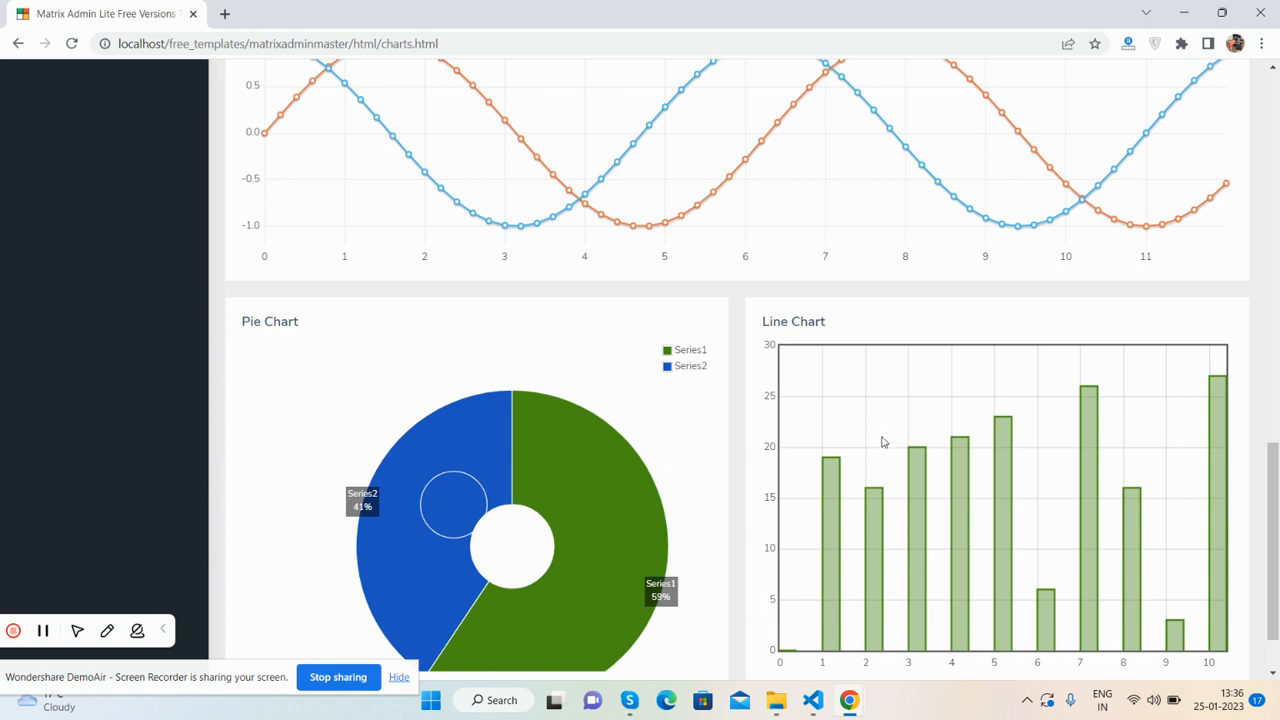
pyautogui.scroll(-3)
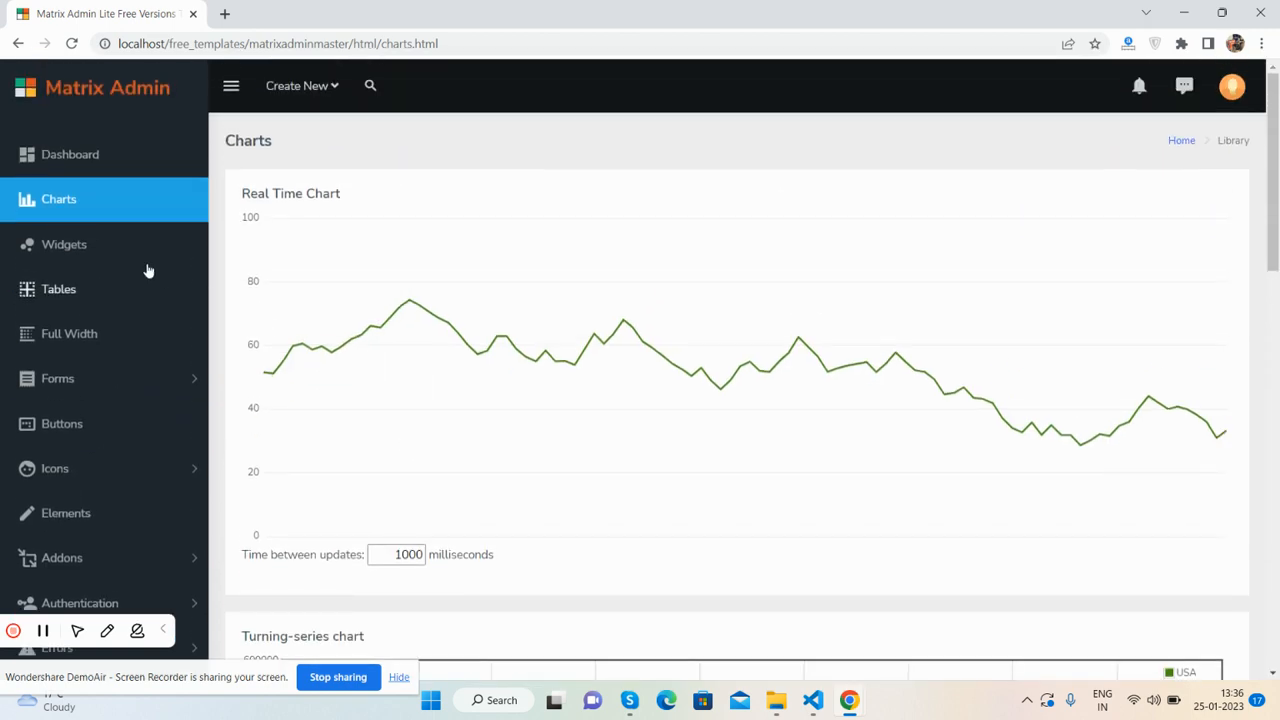
# - Open Widgets and browse its recent posts, tasks, activity, accordions and tabs
pyautogui.click(64, 244)
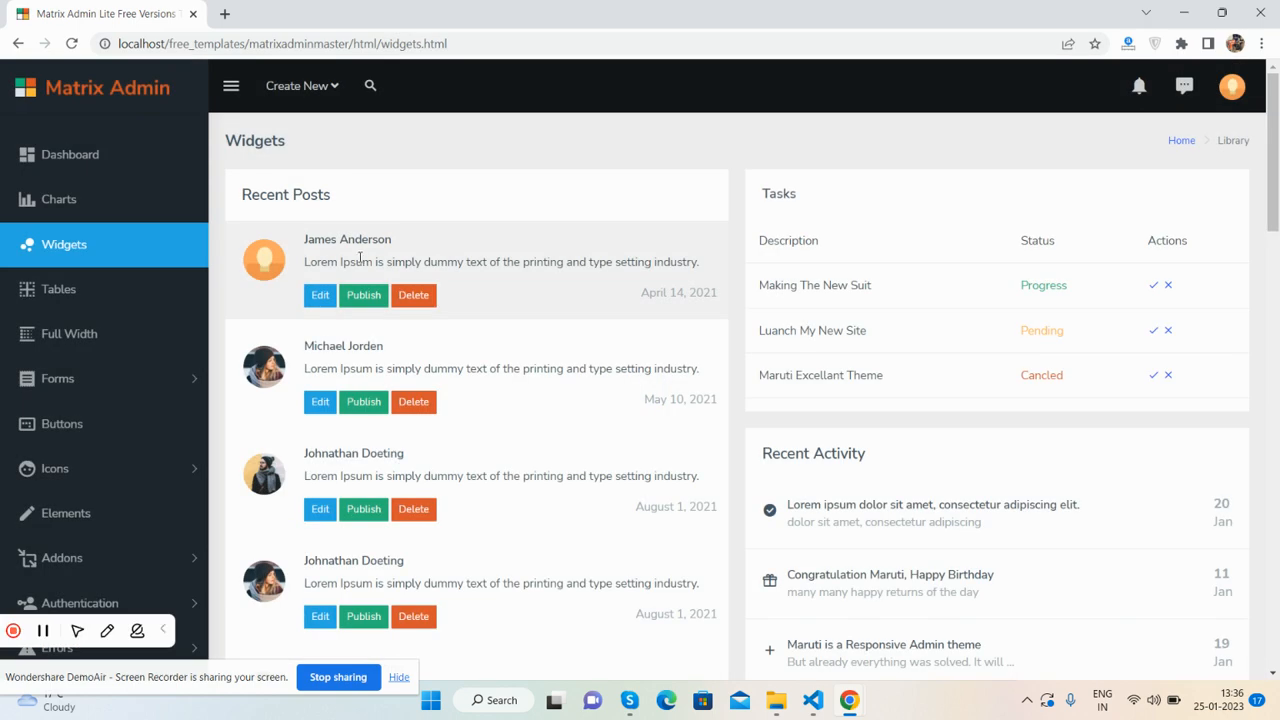
pyautogui.scroll(-3)
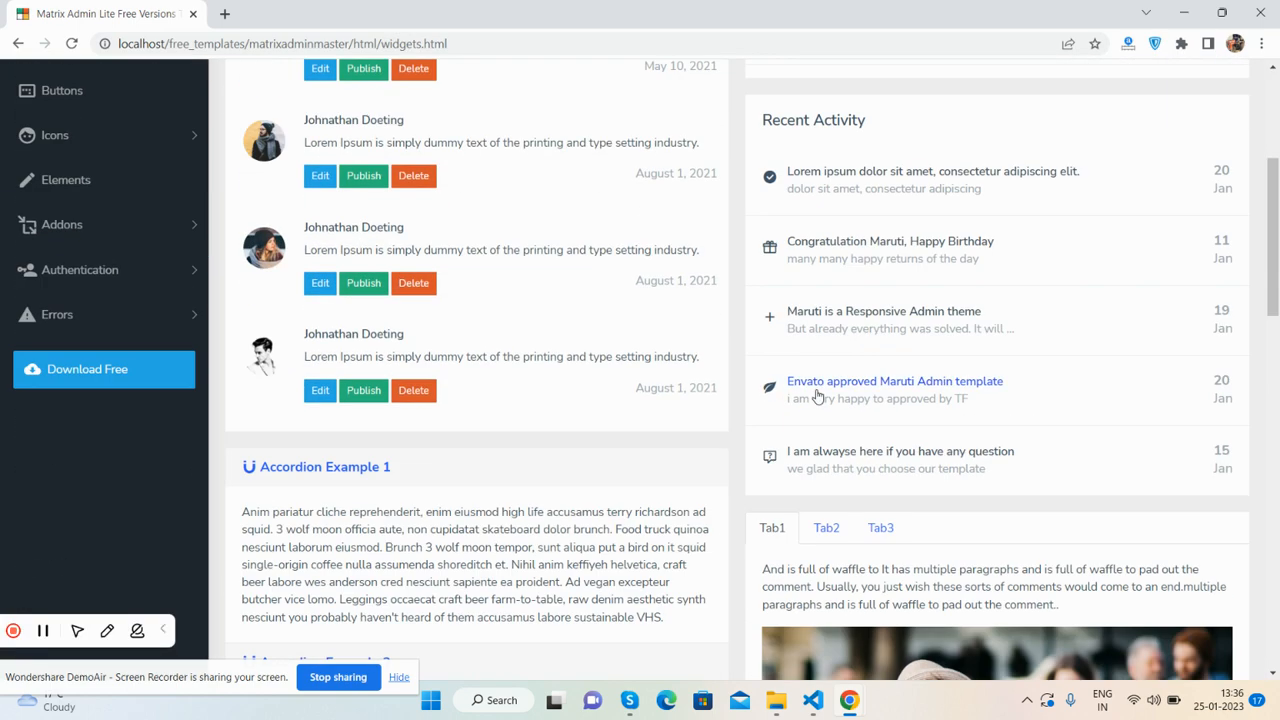
pyautogui.scroll(-3)
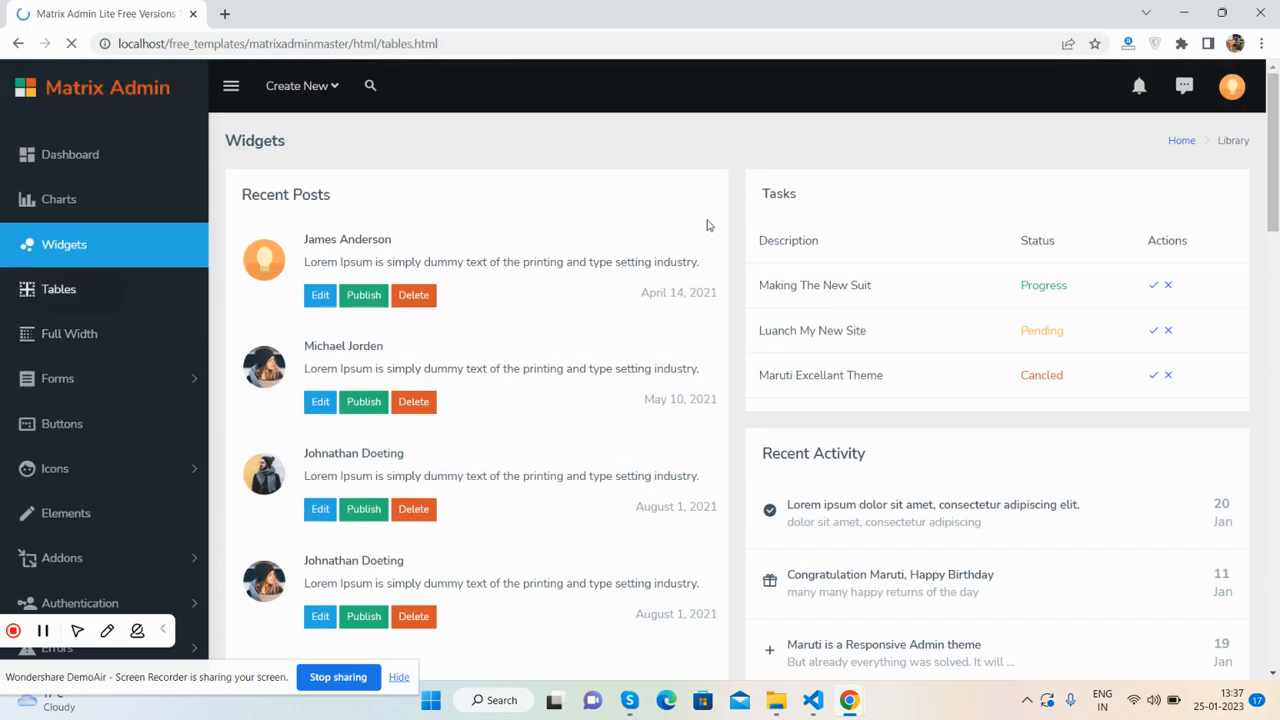
# - Open Tables and view the static tables and basic staff datatable
pyautogui.click(58, 289)
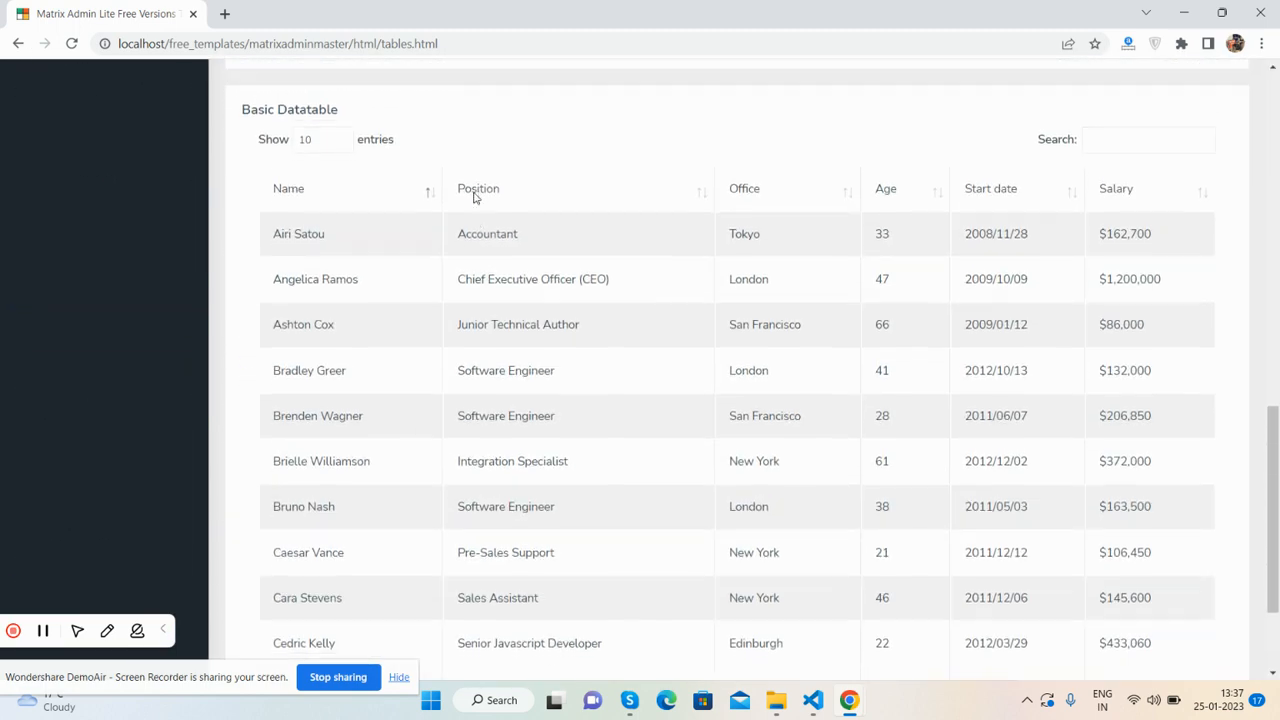
pyautogui.click(1073, 571)
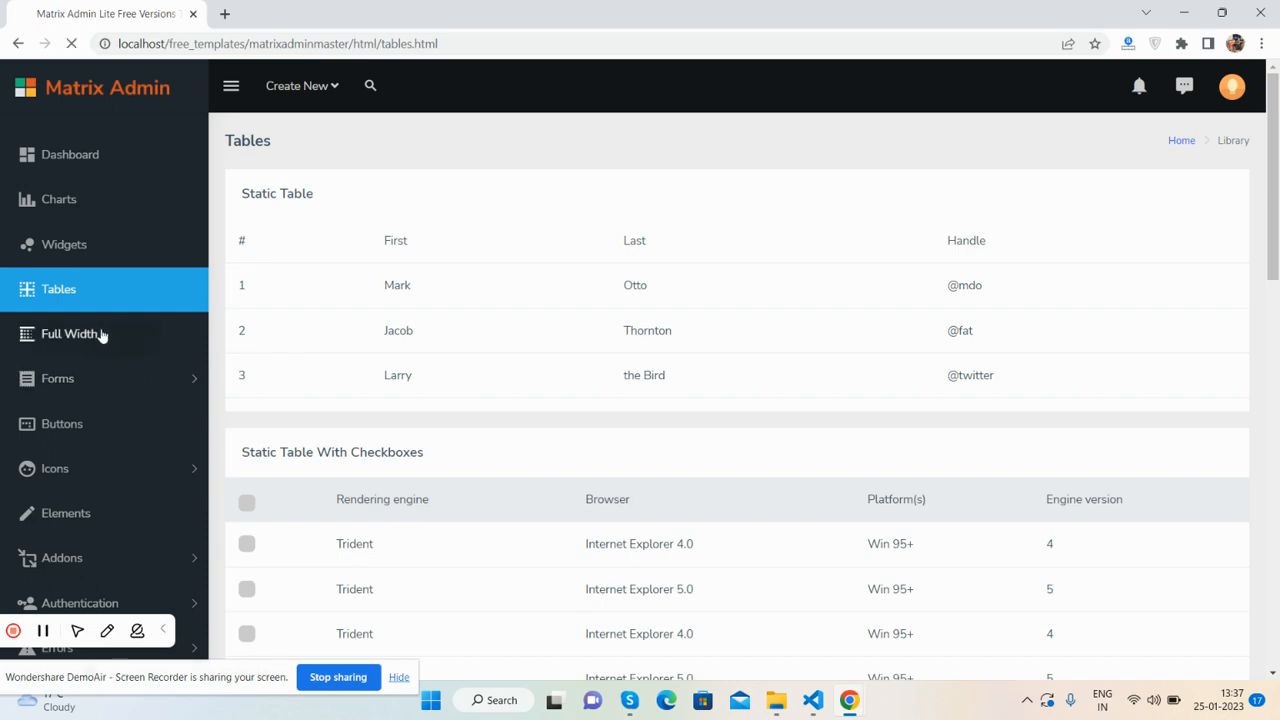
# - View the Full Width grid page, then open Forms > Form Basic
pyautogui.click(74, 333)
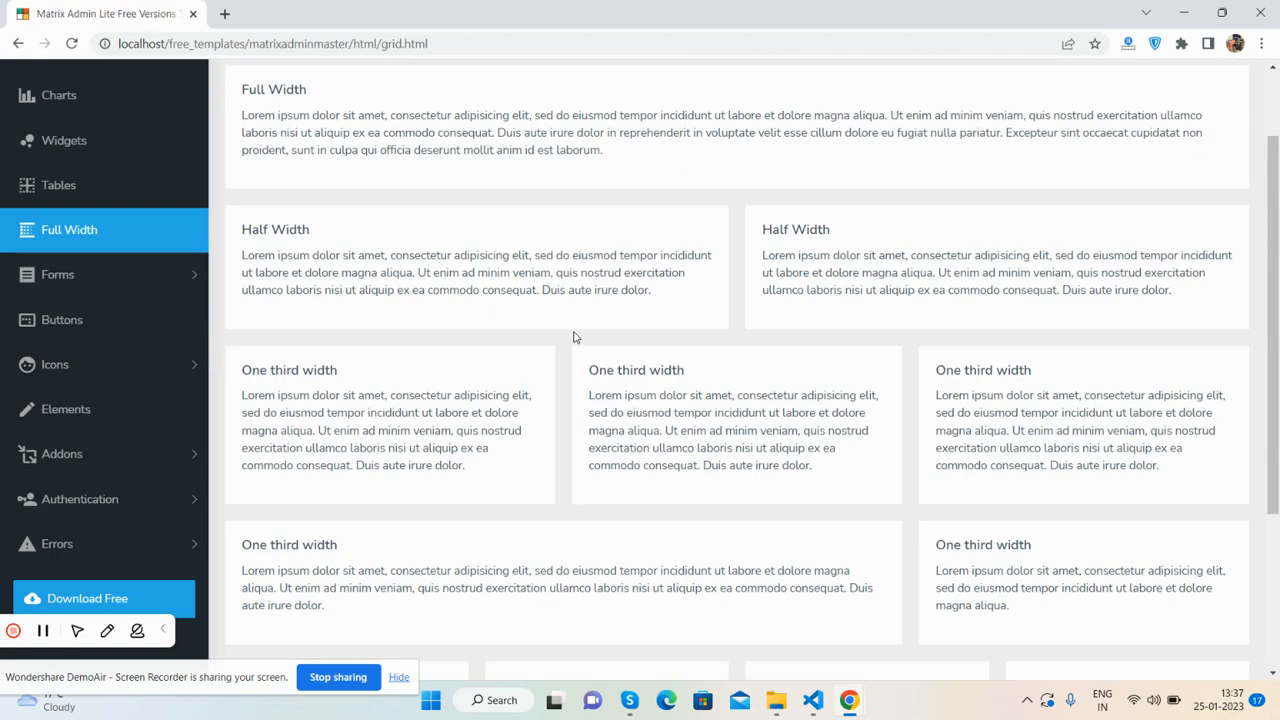
pyautogui.click(57, 274)
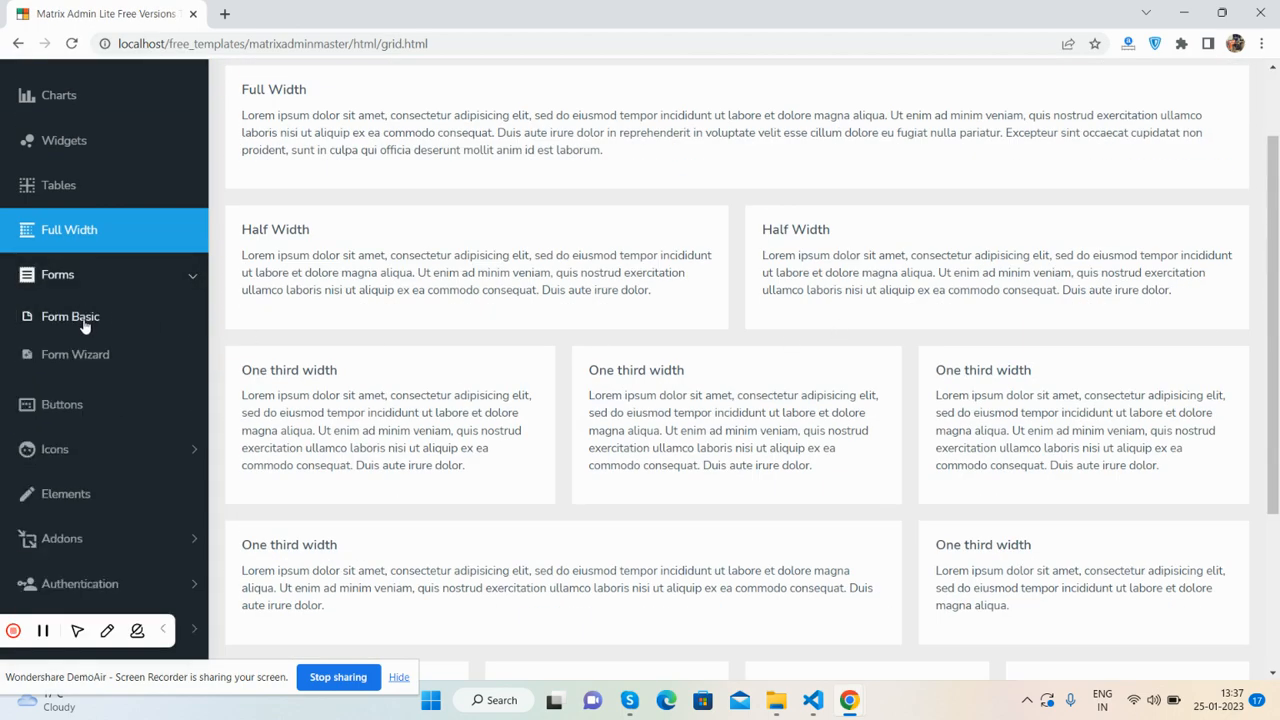
pyautogui.click(70, 316)
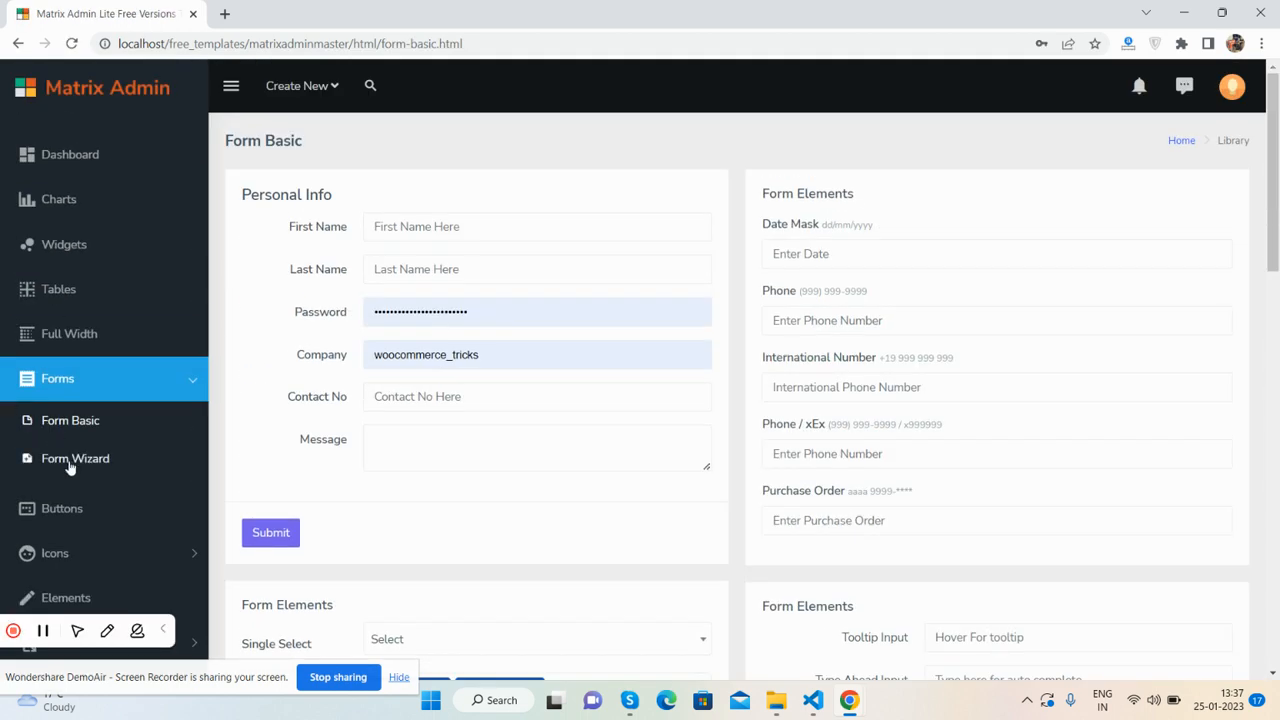
# - Submit the Form Wizard with empty account fields to see validation, then view Buttons
pyautogui.click(75, 458)
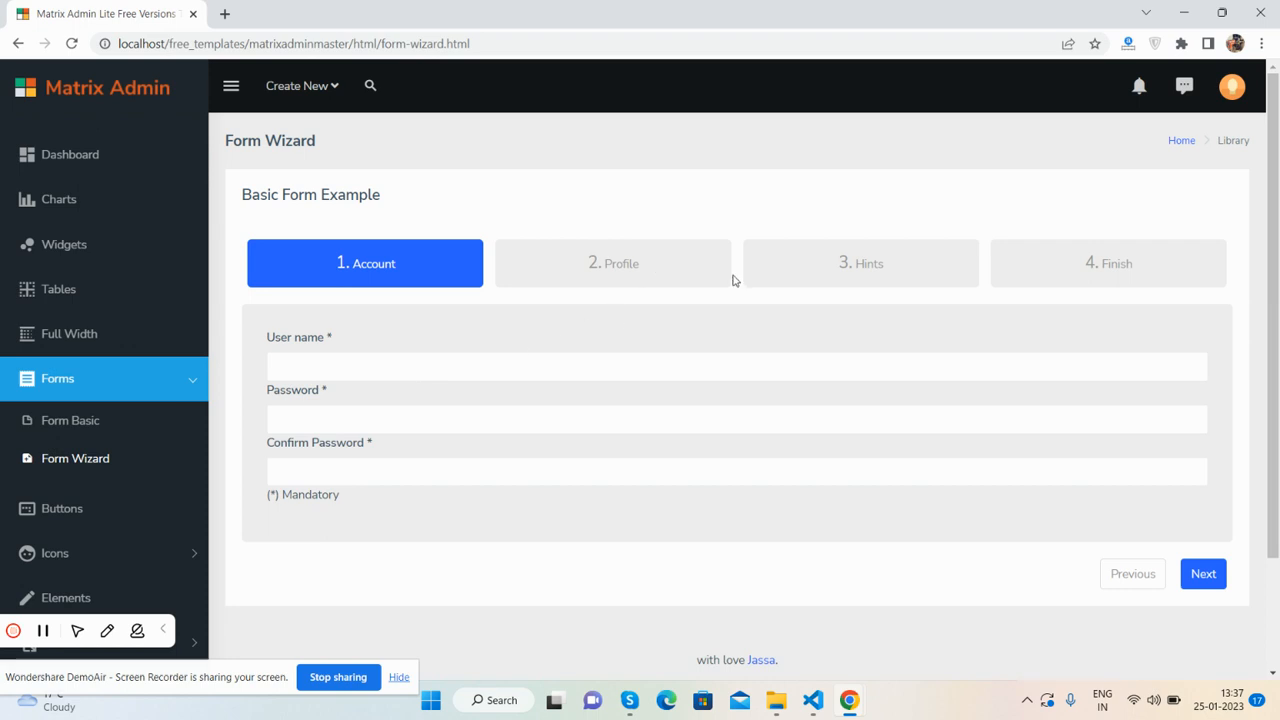
pyautogui.click(1203, 573)
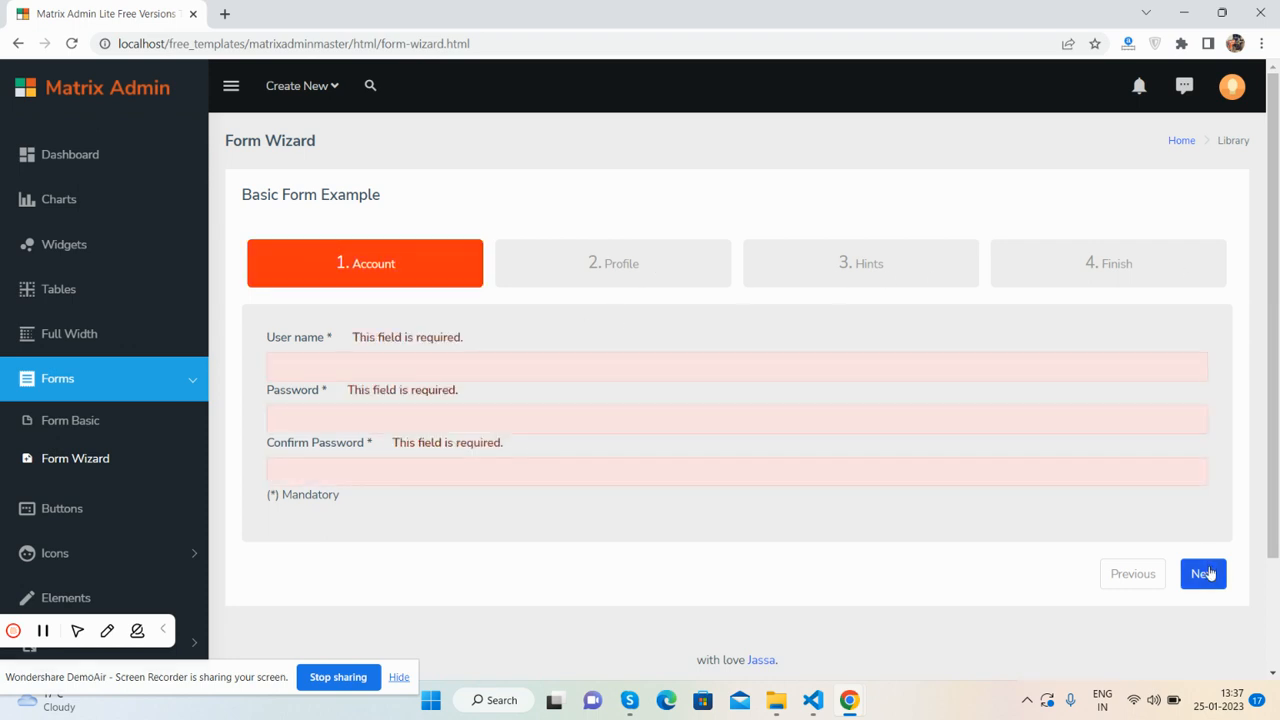
pyautogui.scroll(-3)
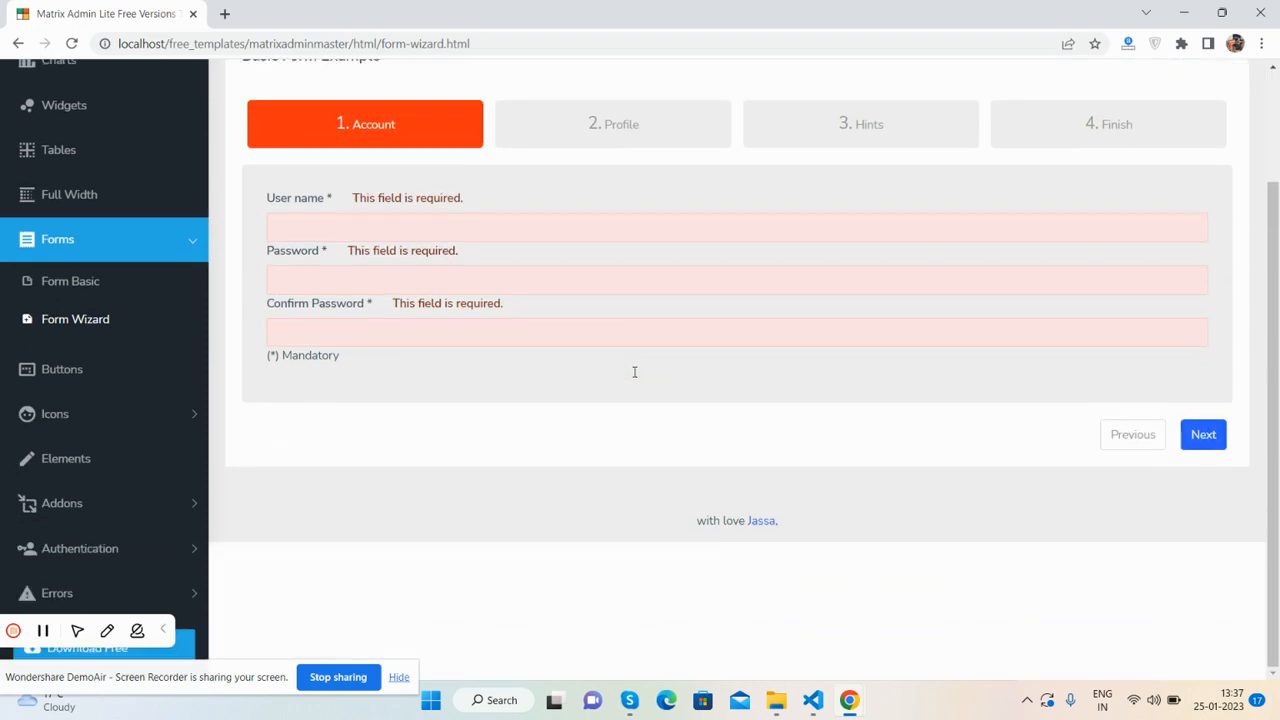
pyautogui.moveTo(62, 375)
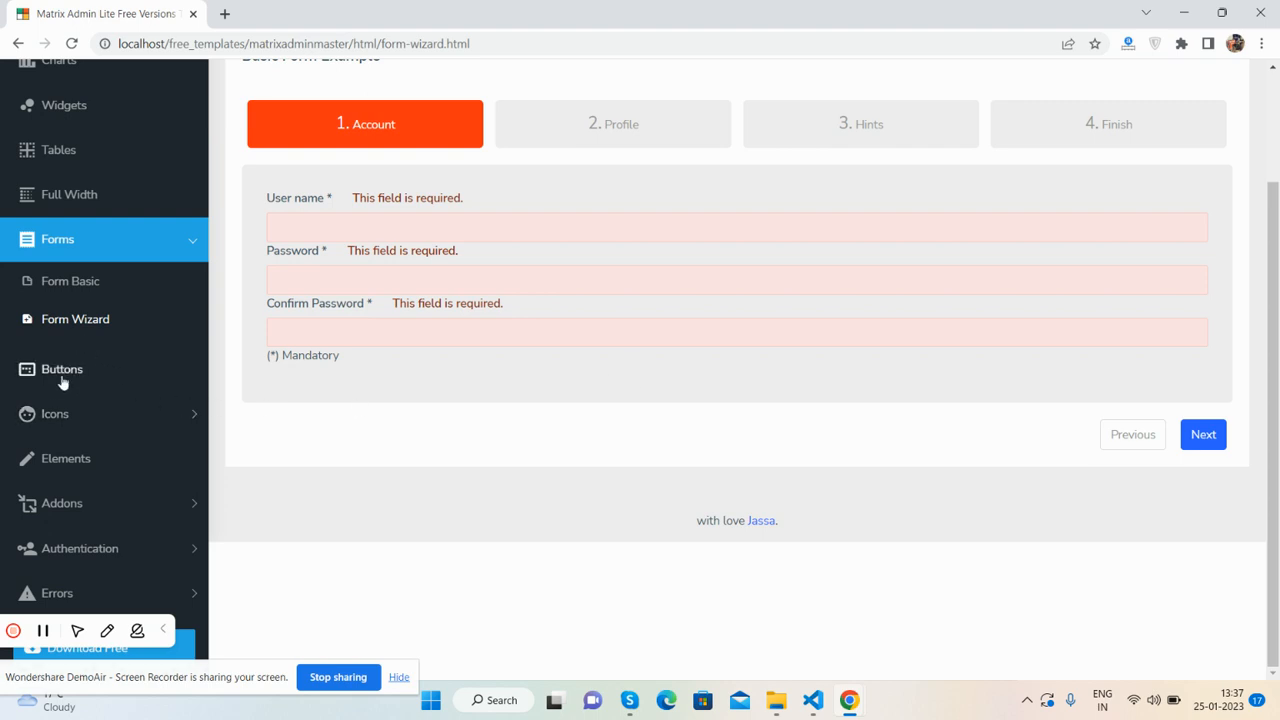
pyautogui.click(61, 369)
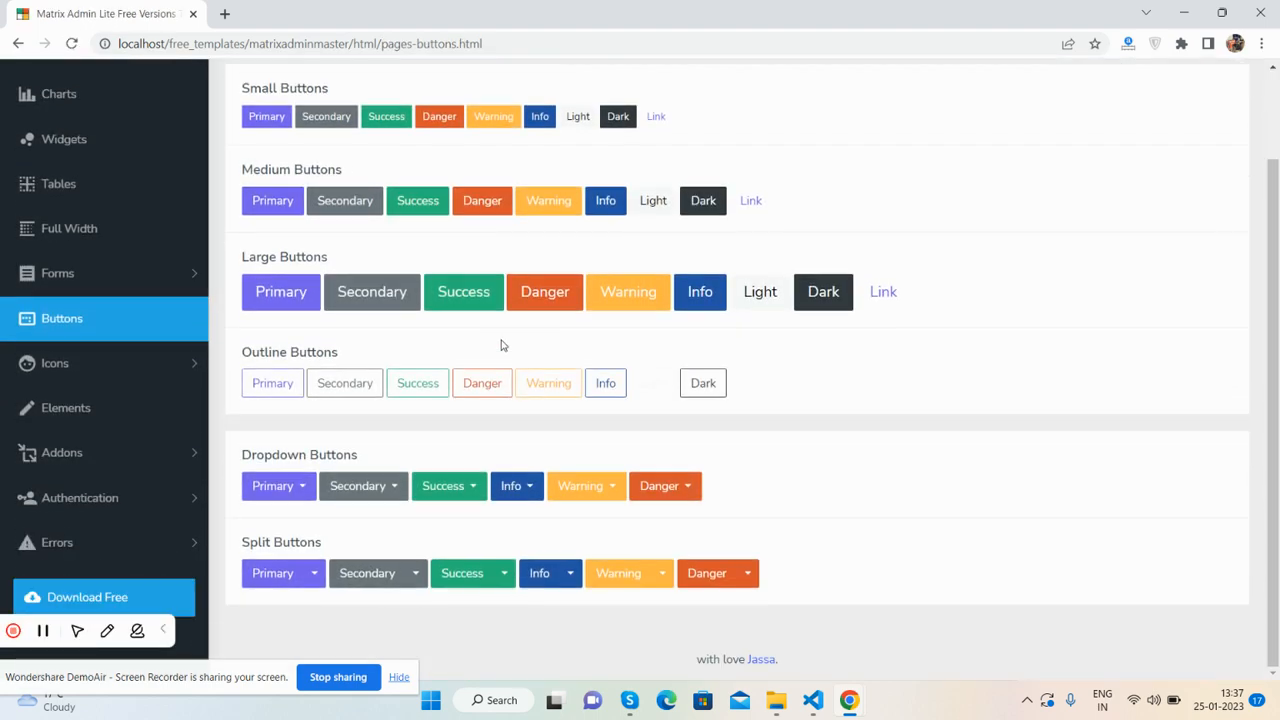
pyautogui.click(54, 363)
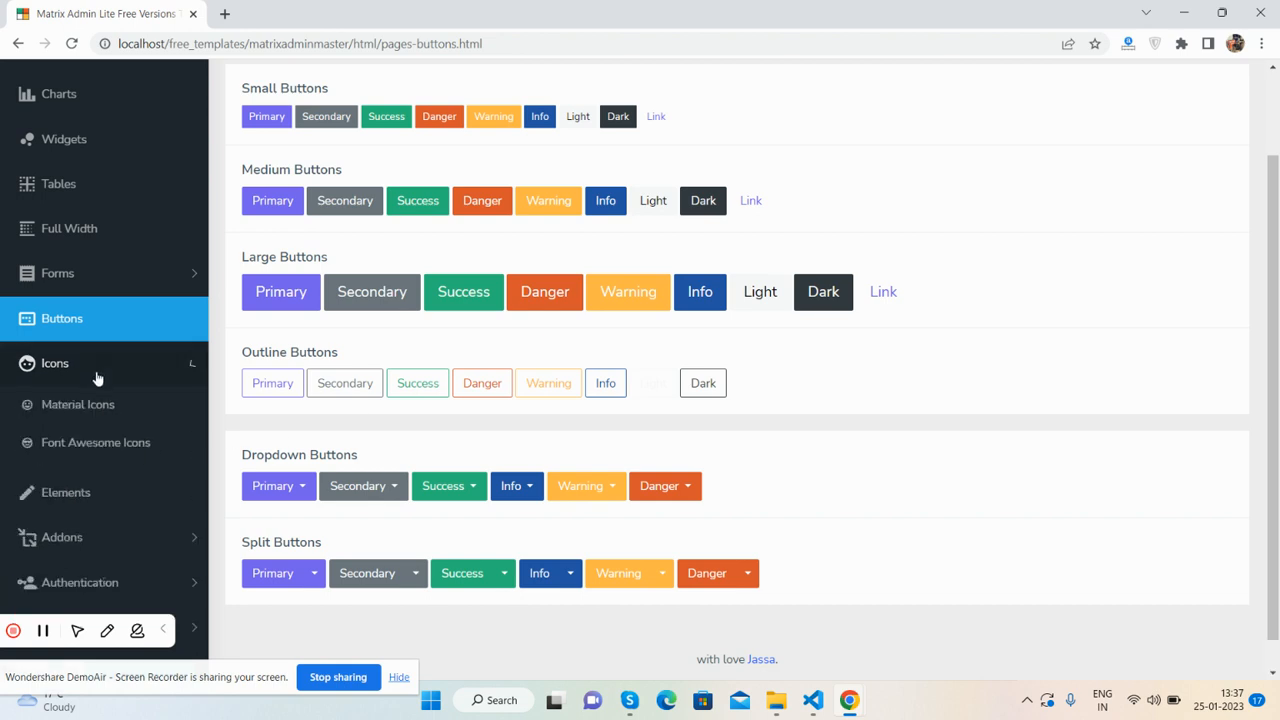
# - Browse the Material Icons page, then the Font Awesome Icons page
pyautogui.click(78, 404)
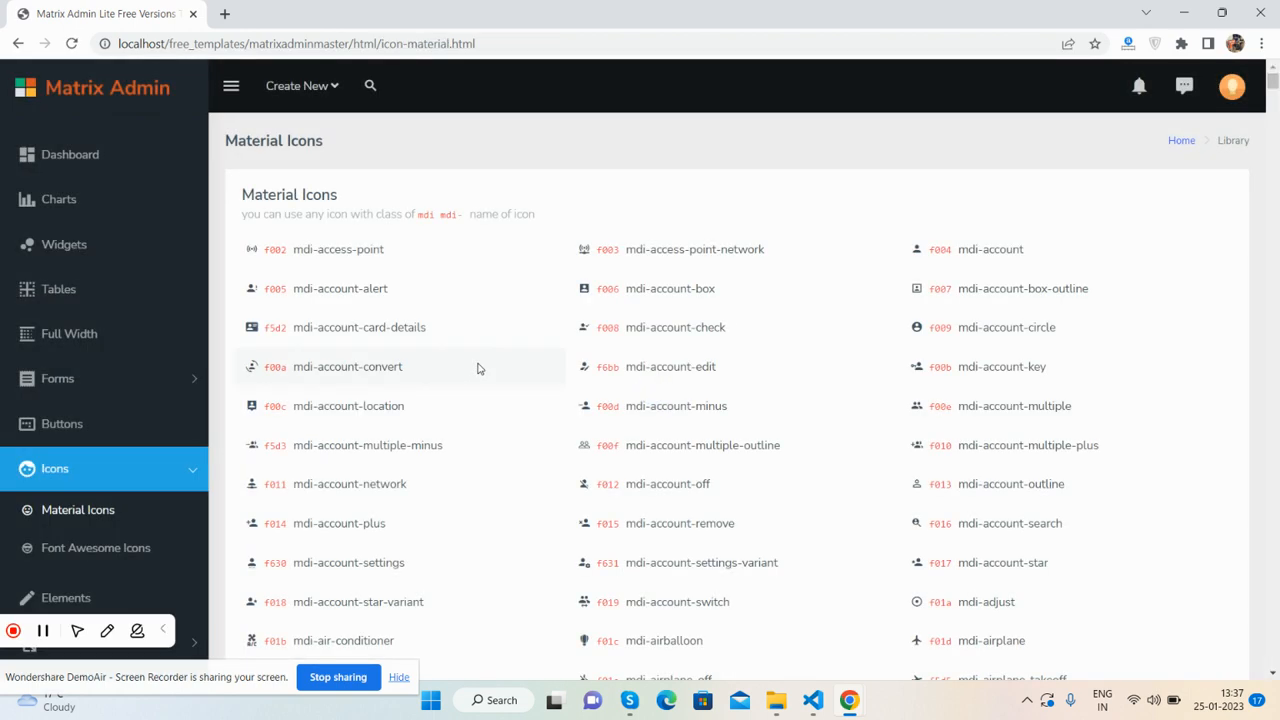
pyautogui.scroll(-3)
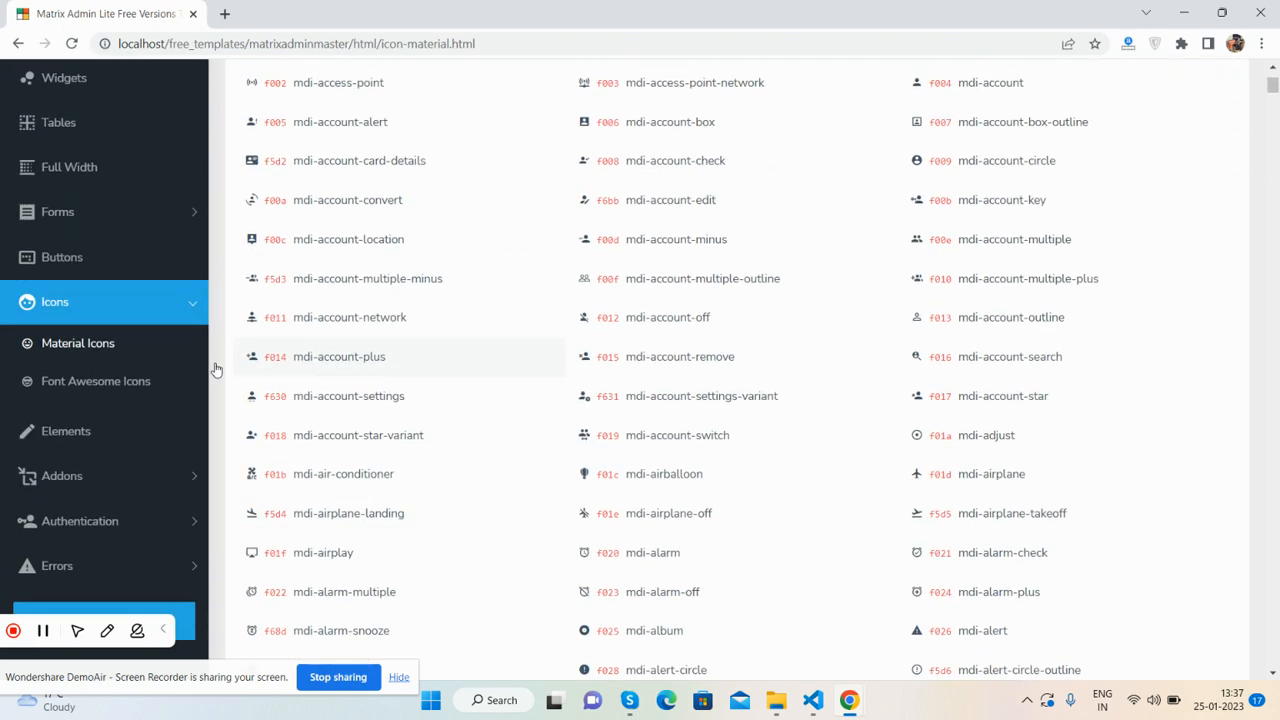
pyautogui.click(95, 381)
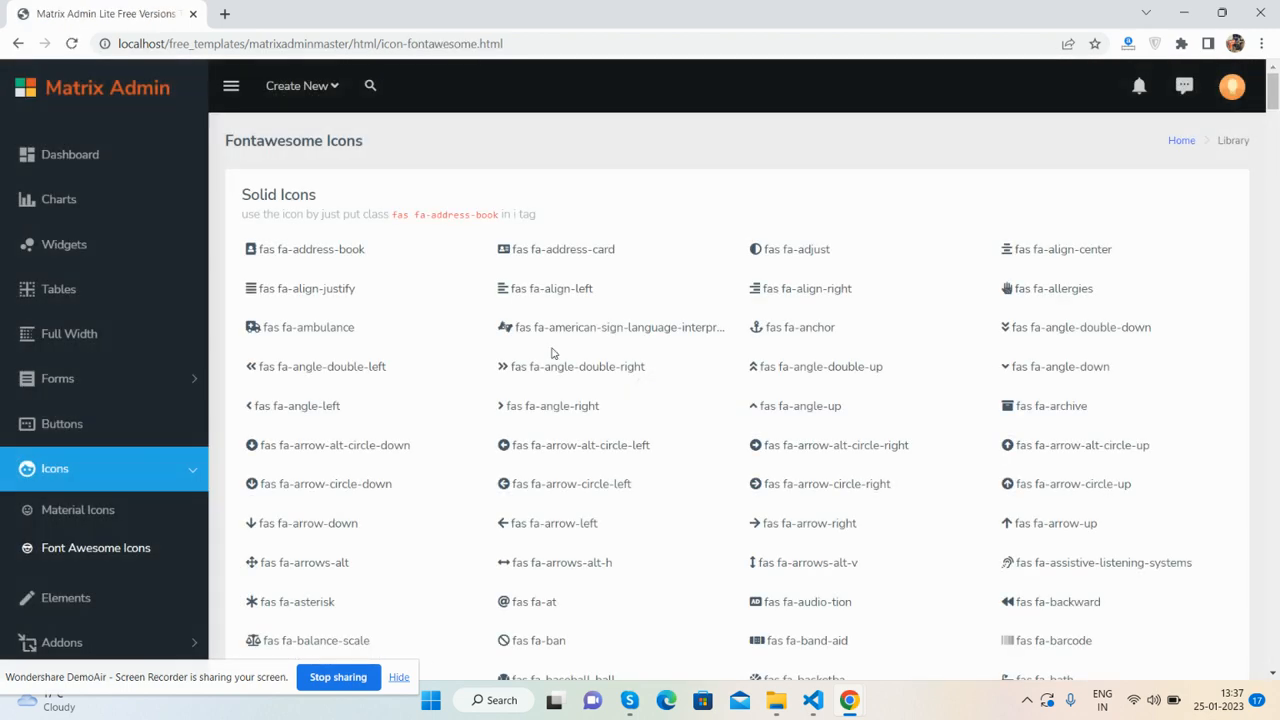
pyautogui.click(66, 597)
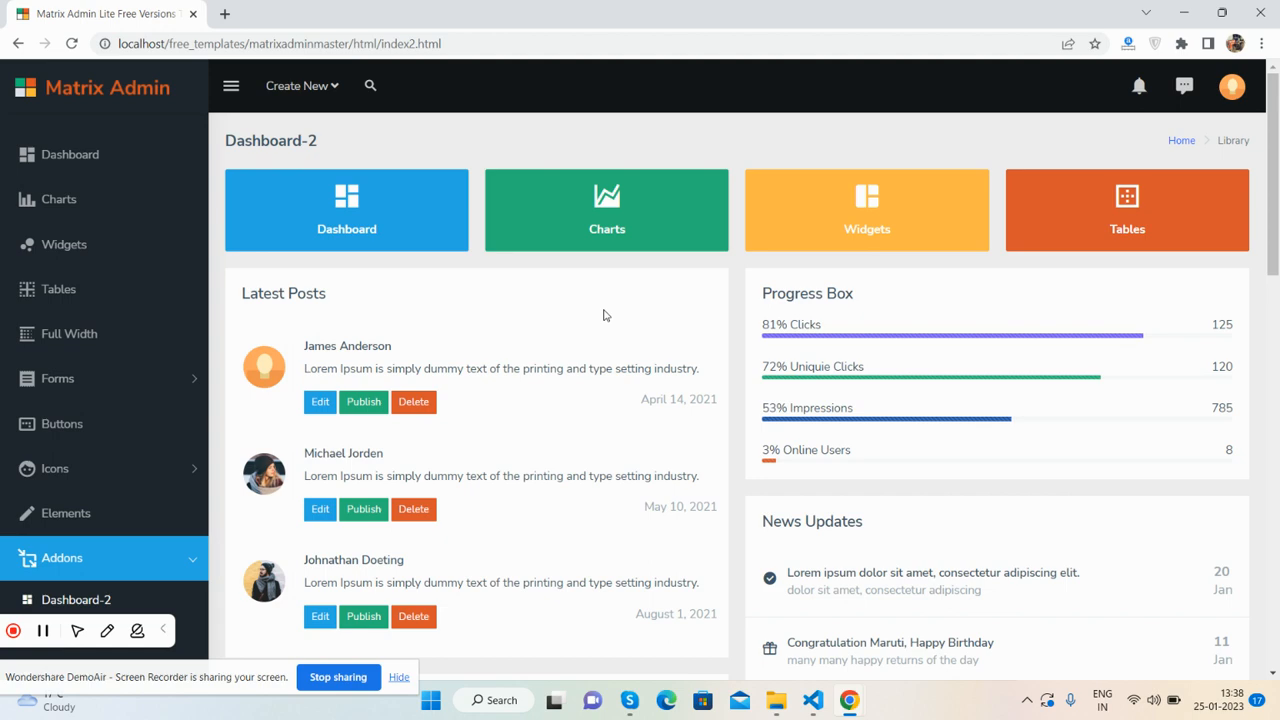
# - Scroll down the Gallery page to its grid of project image cards
pyautogui.scroll(-3)
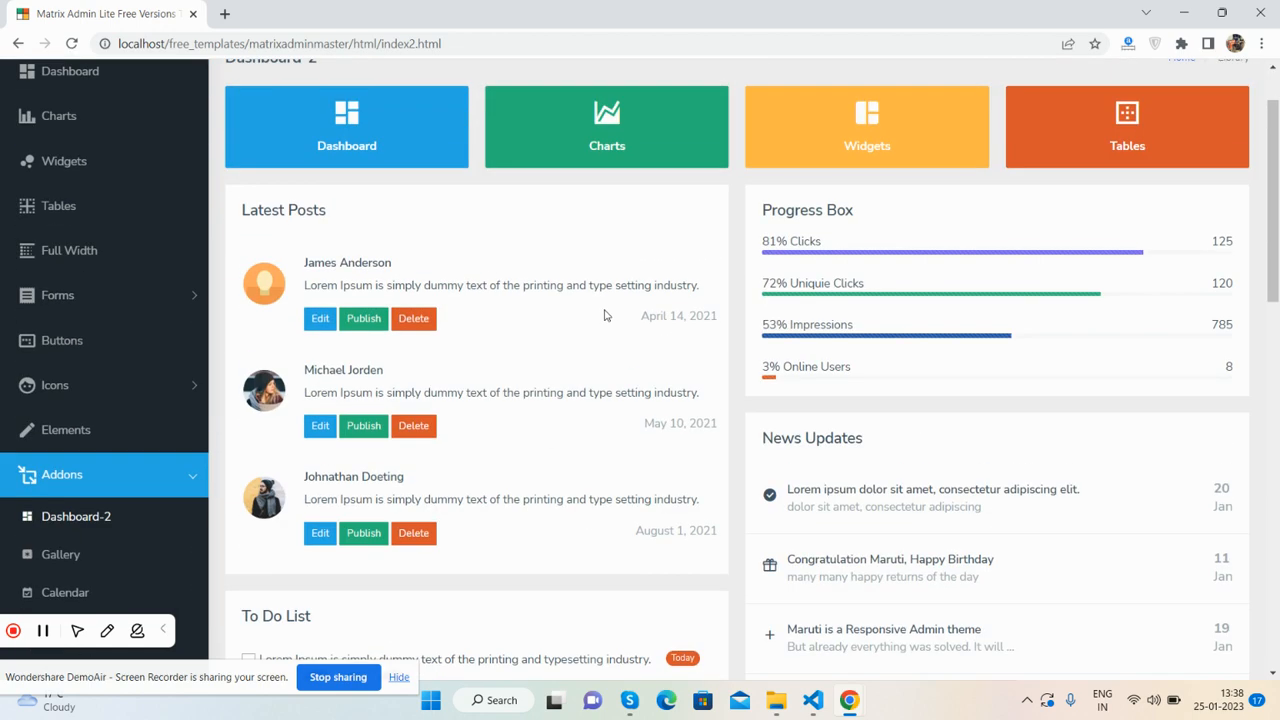
pyautogui.scroll(-3)
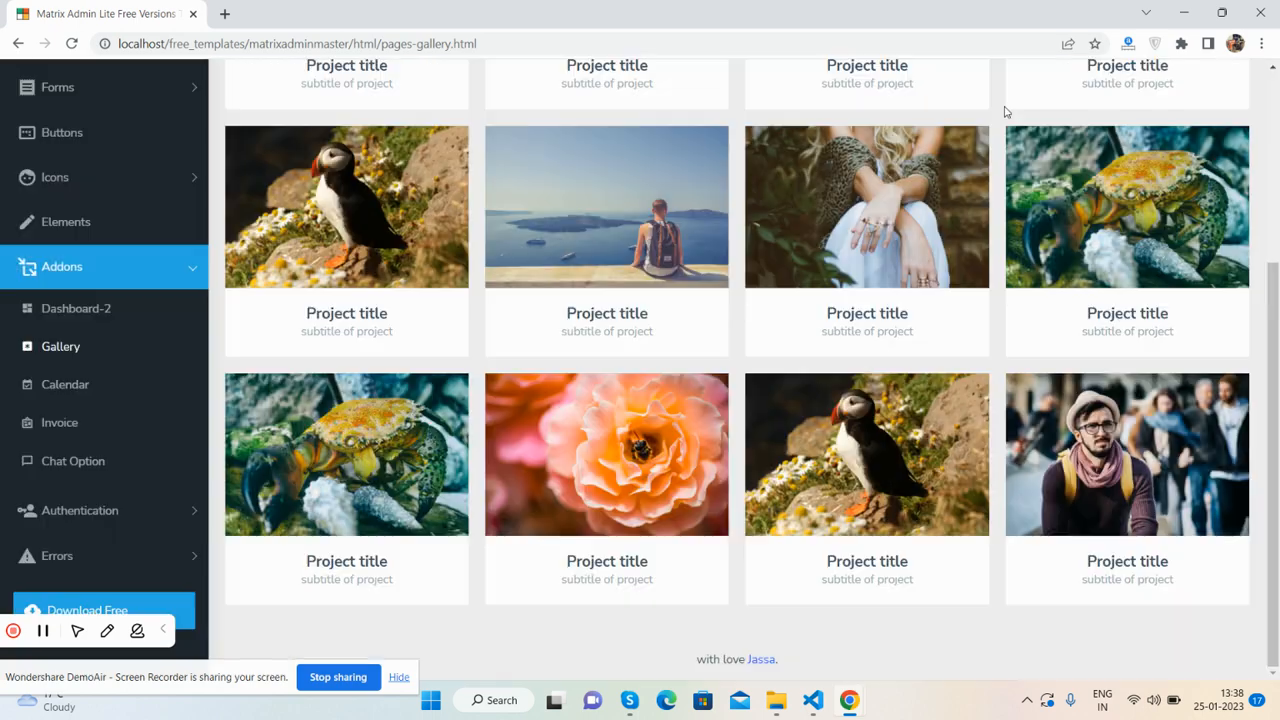
# - Advance the Calendar to February 2023, then scroll the Invoice to its $13,986 total
pyautogui.click(65, 384)
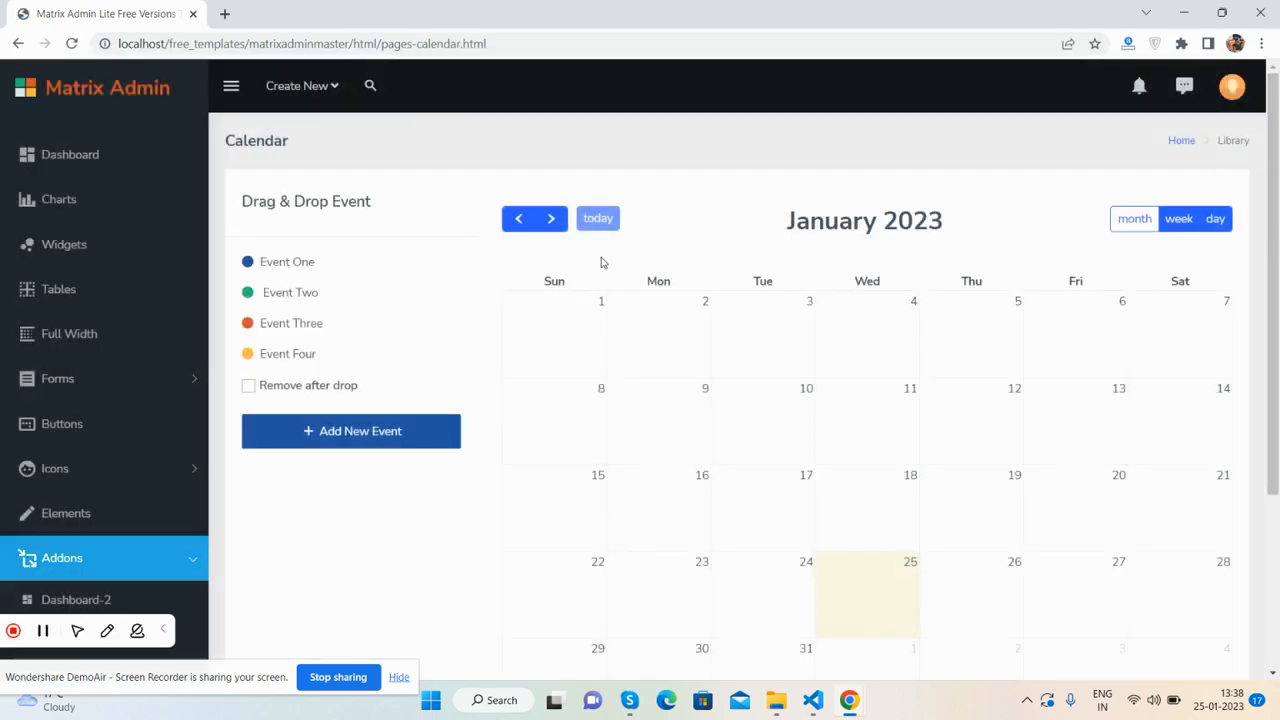
pyautogui.click(551, 218)
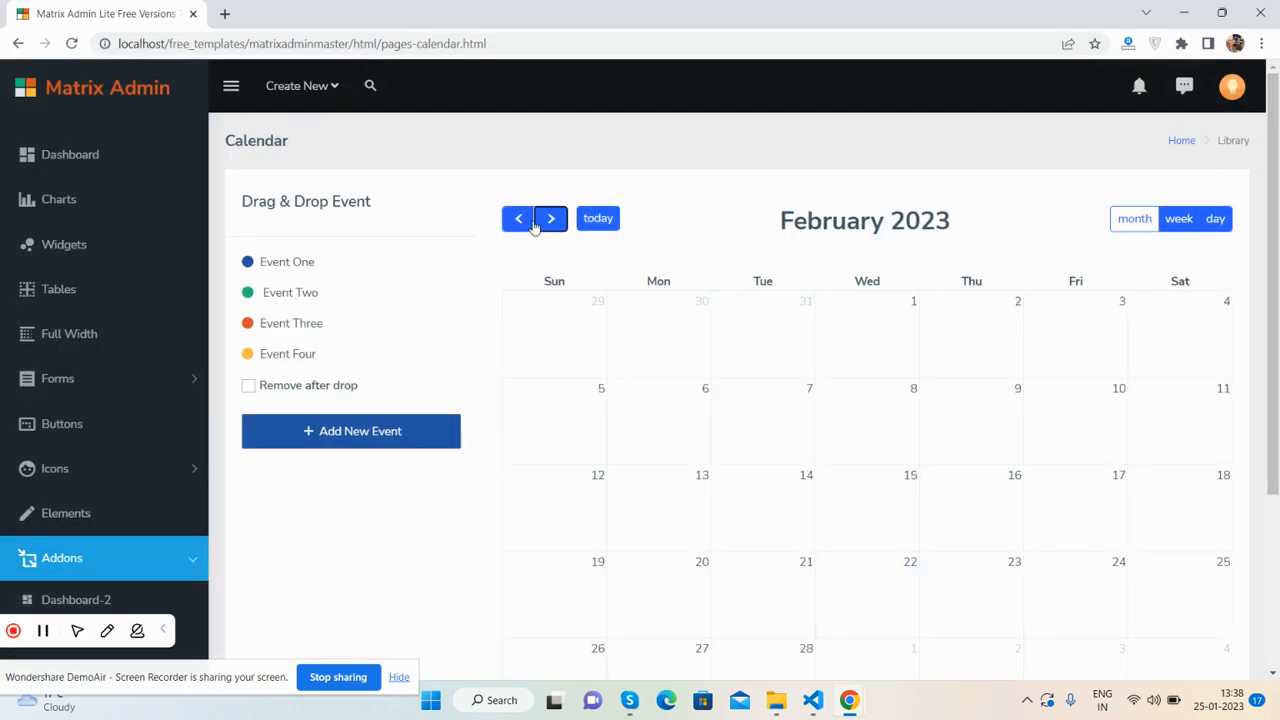
pyautogui.scroll(-3)
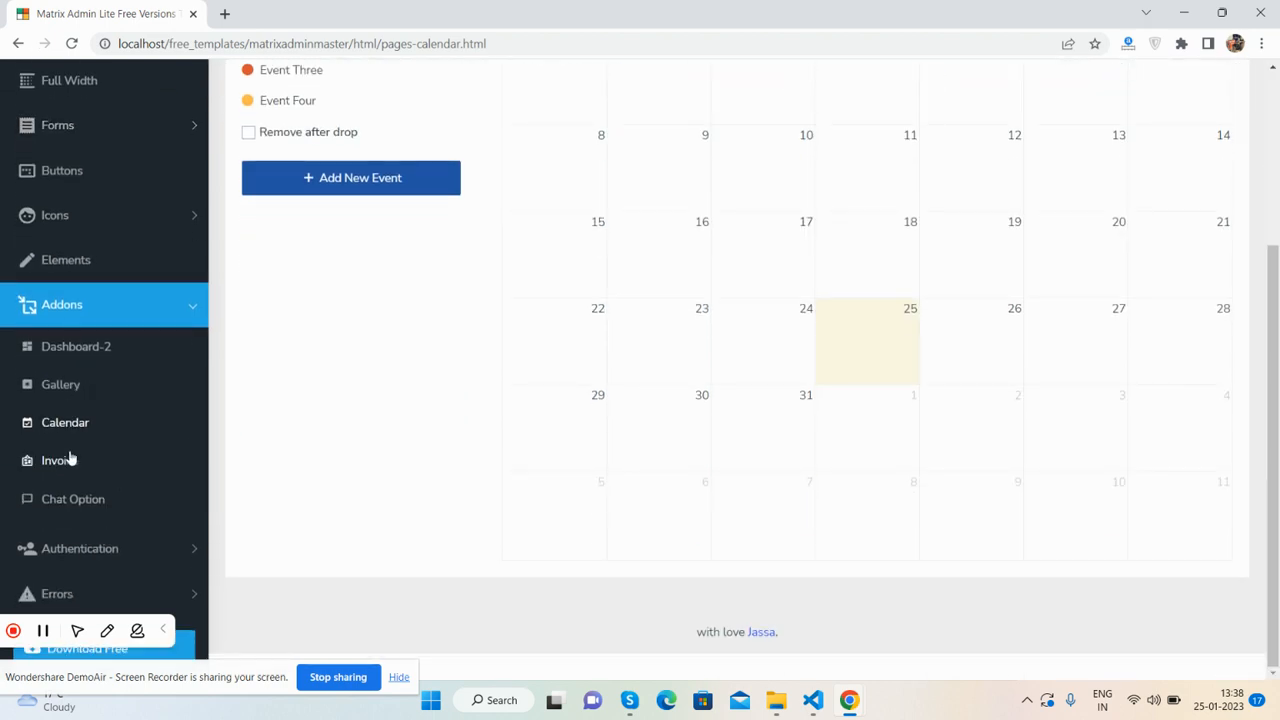
pyautogui.click(59, 460)
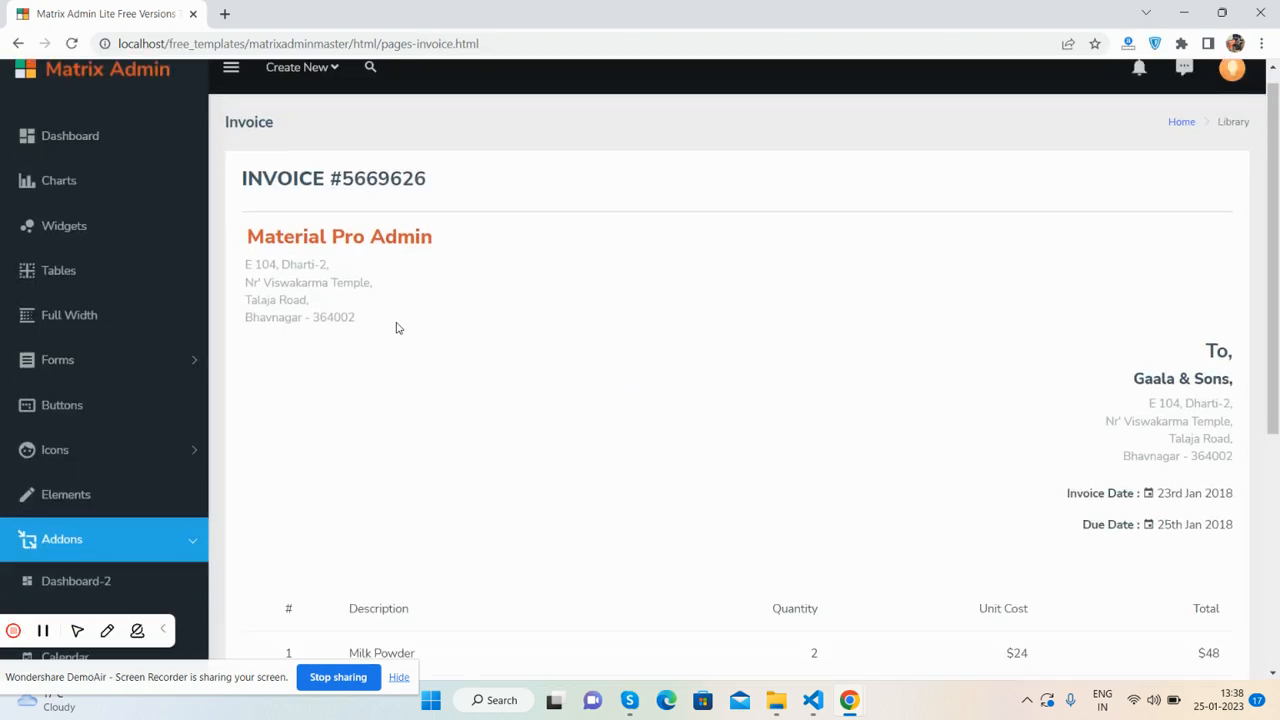
pyautogui.scroll(-3)
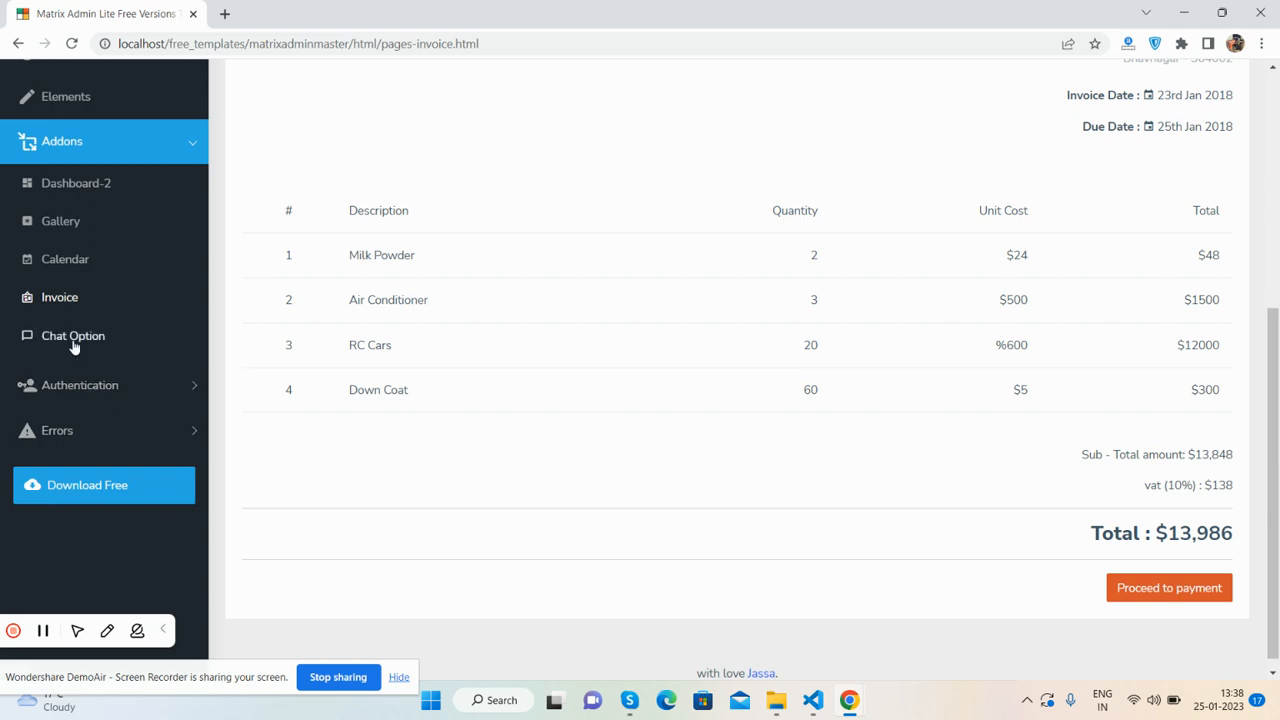
# - Open Chat Option, type 'hi' into the message box, and scroll down
pyautogui.click(73, 335)
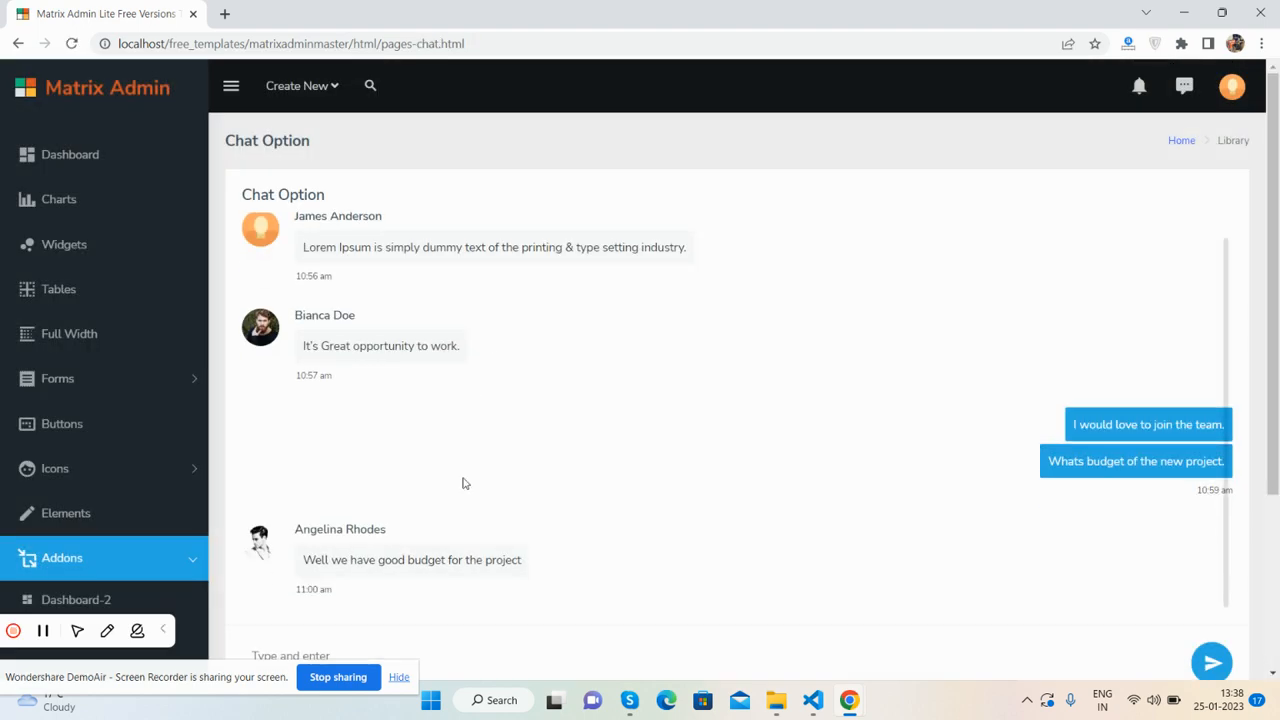
pyautogui.click(290, 655)
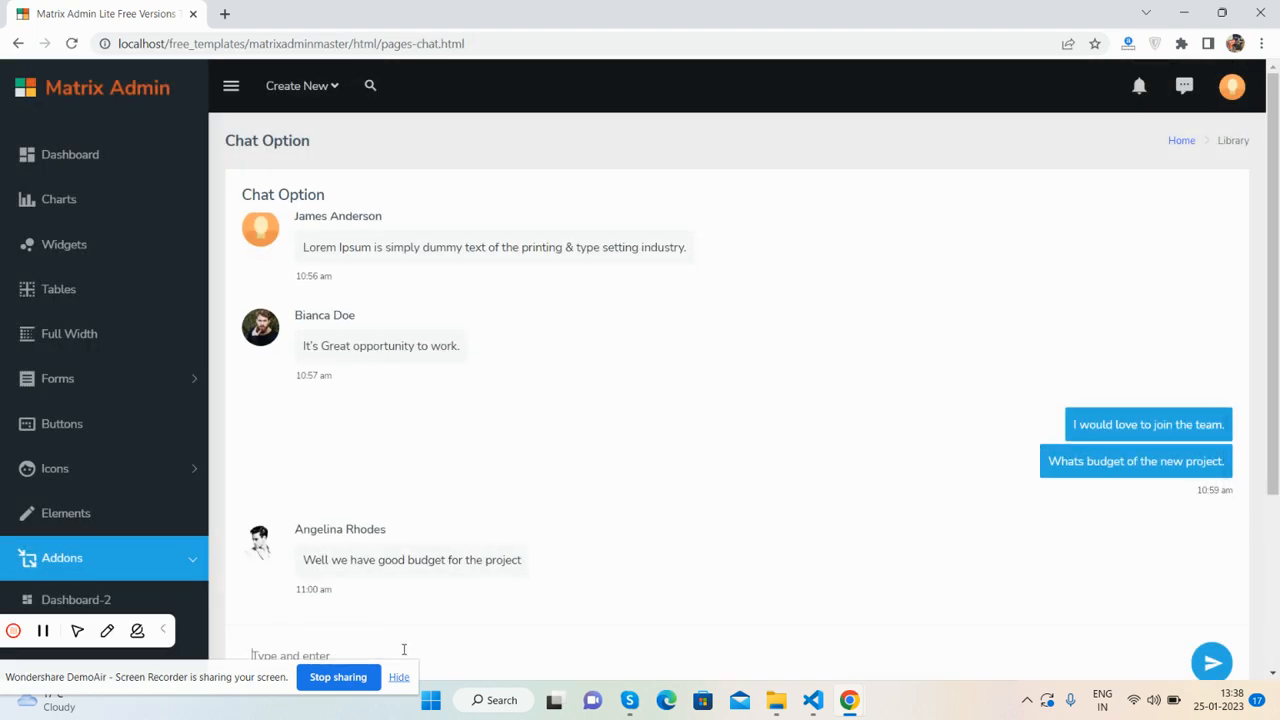
pyautogui.write('hi')
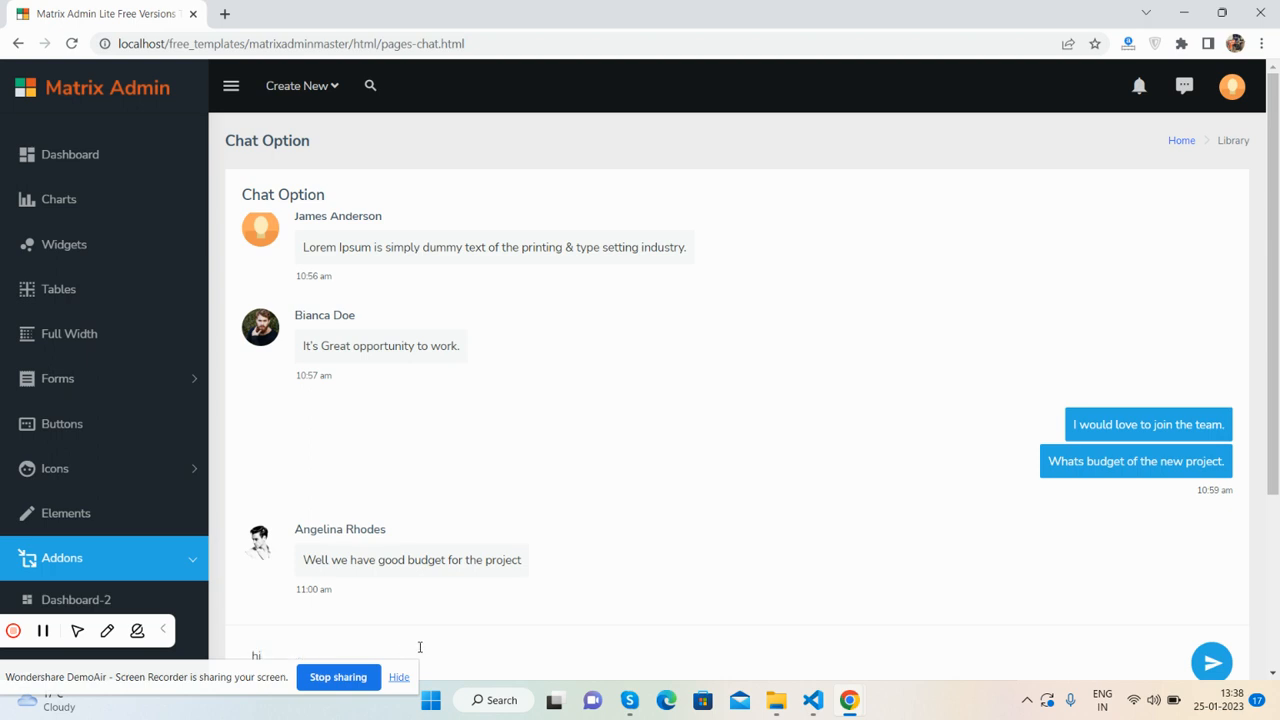
pyautogui.moveTo(630, 480)
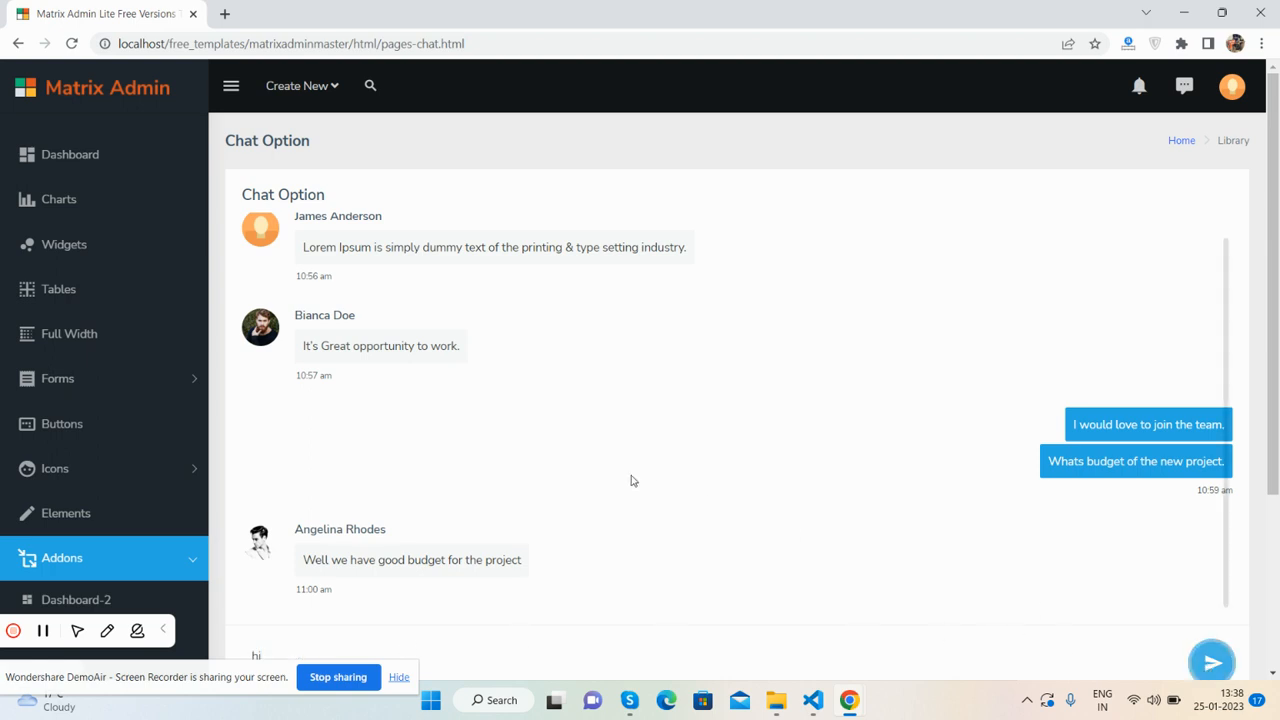
pyautogui.scroll(-3)
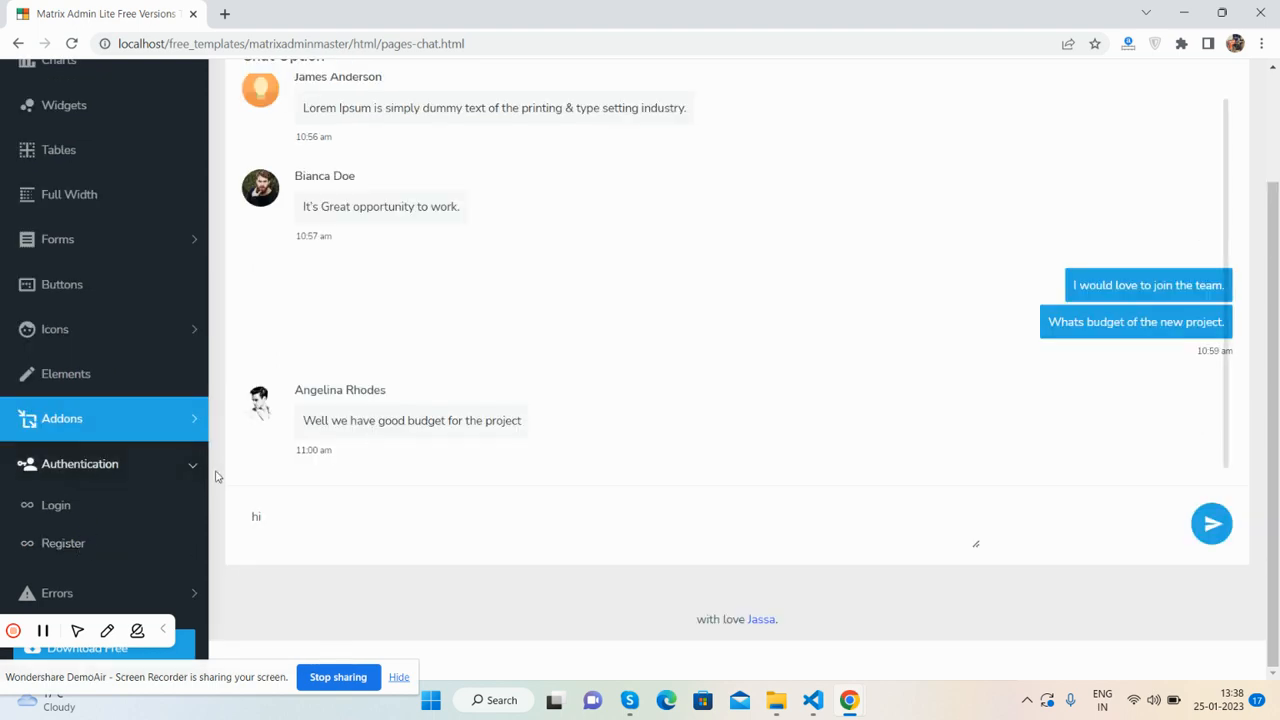
pyautogui.moveTo(90, 586)
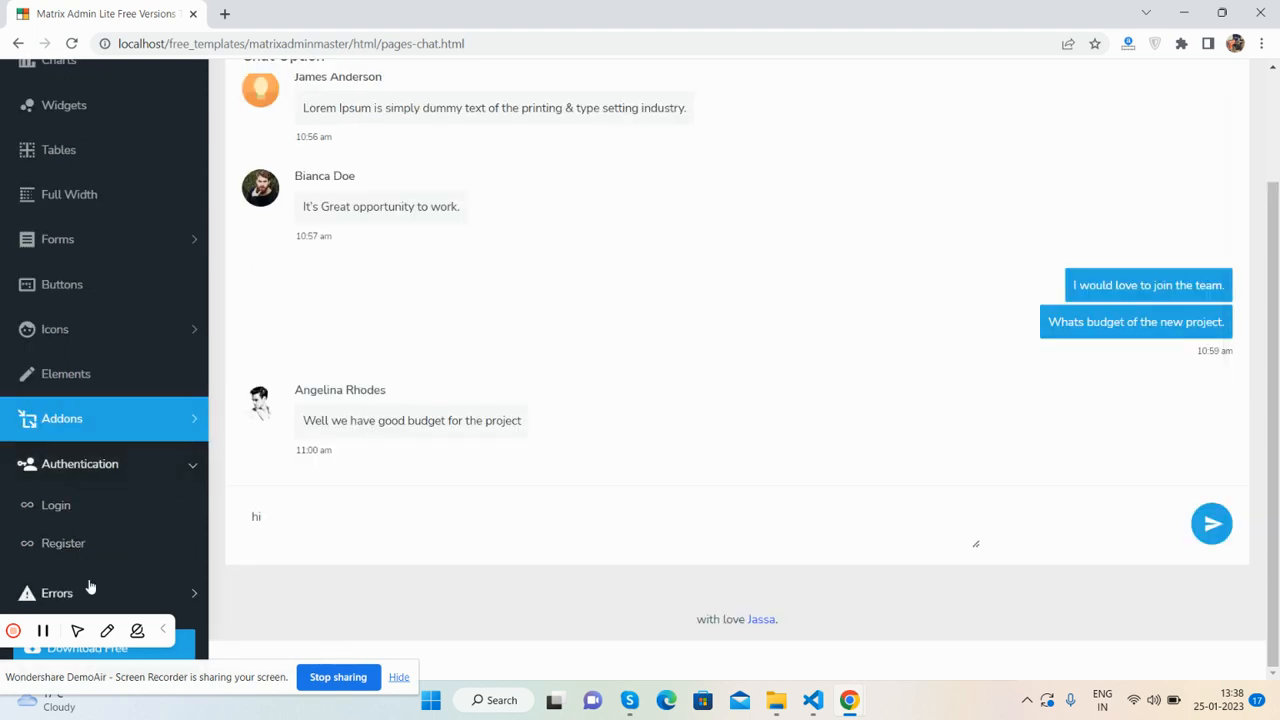
# - View the 403, 404 and 405 error pages, returning home after each
pyautogui.click(57, 593)
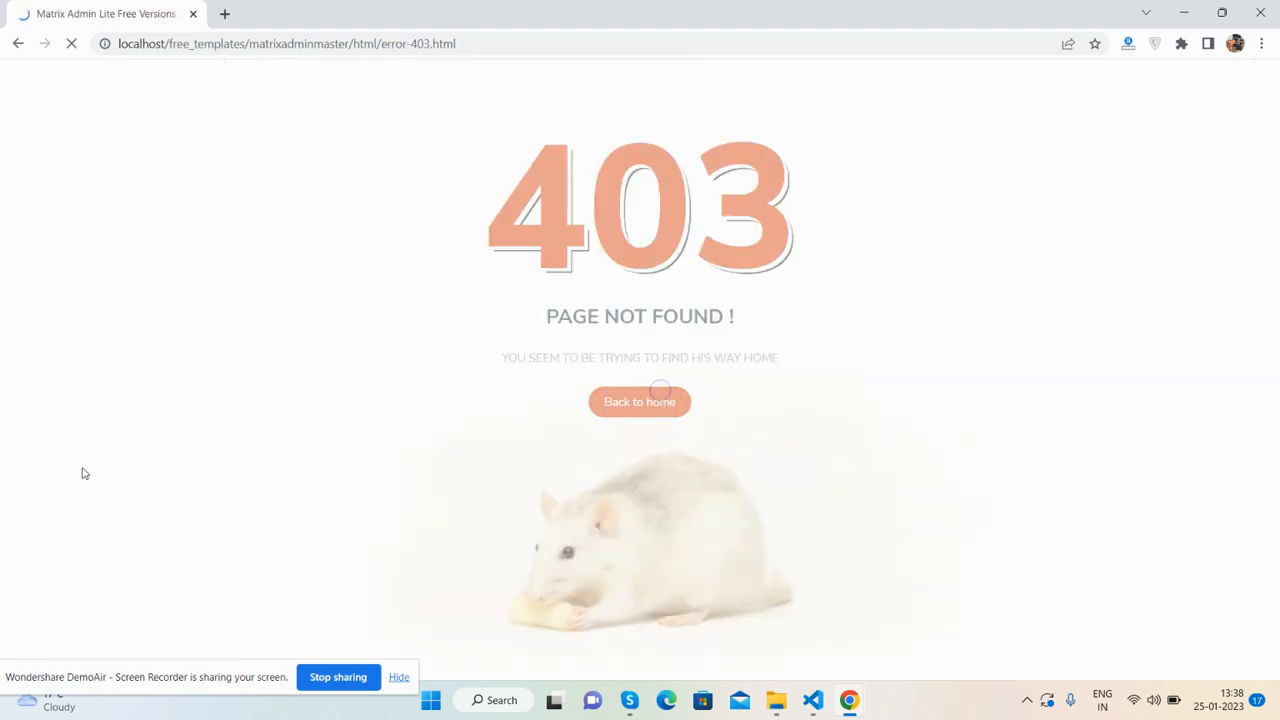
pyautogui.click(639, 401)
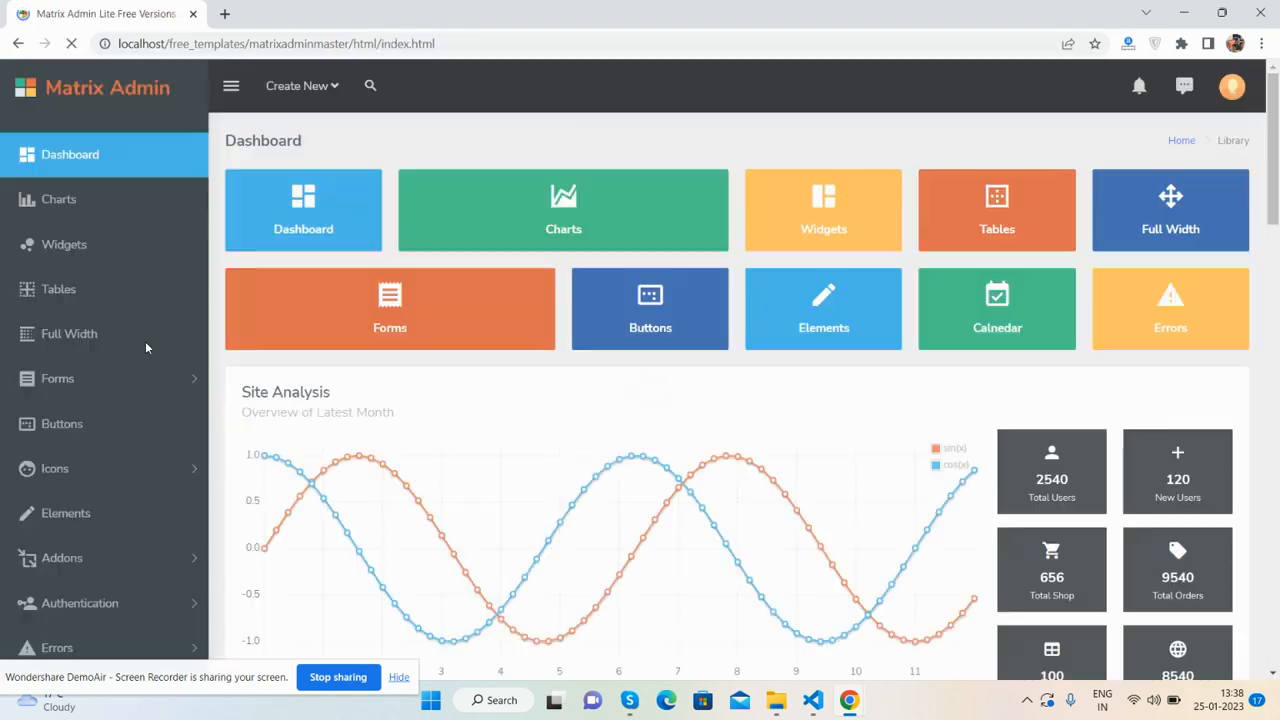
pyautogui.scroll(-3)
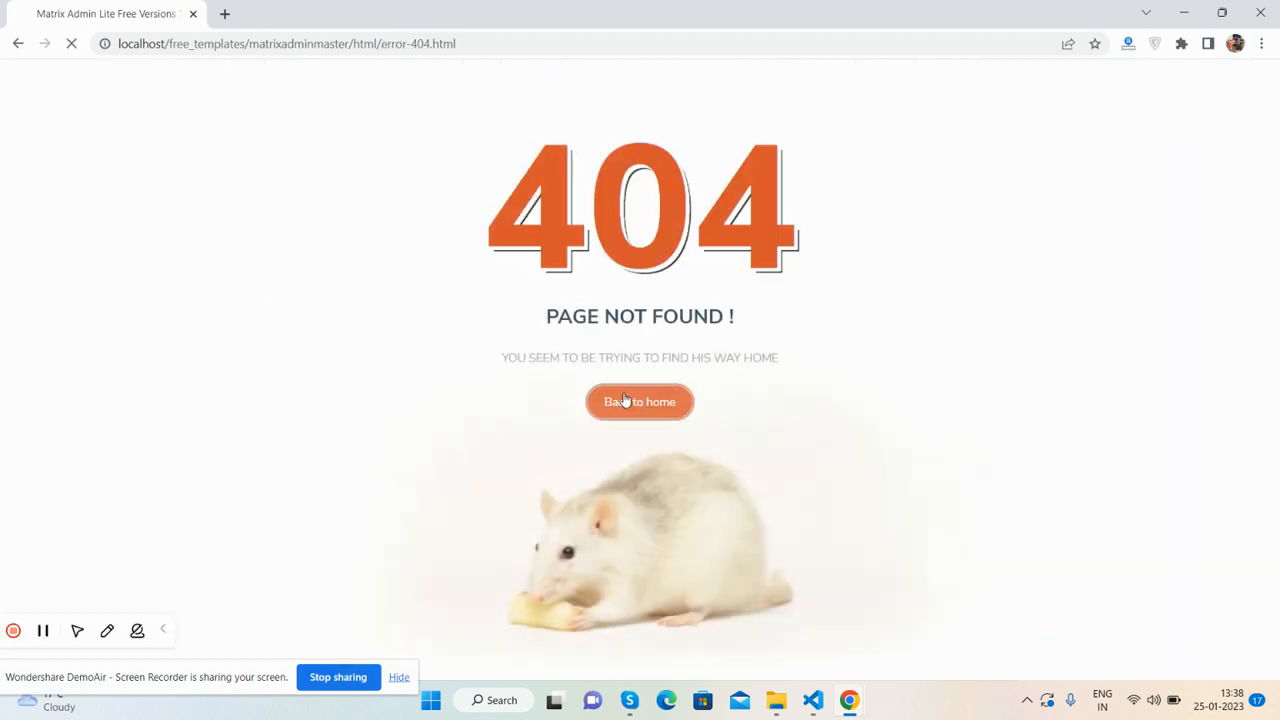
pyautogui.click(639, 401)
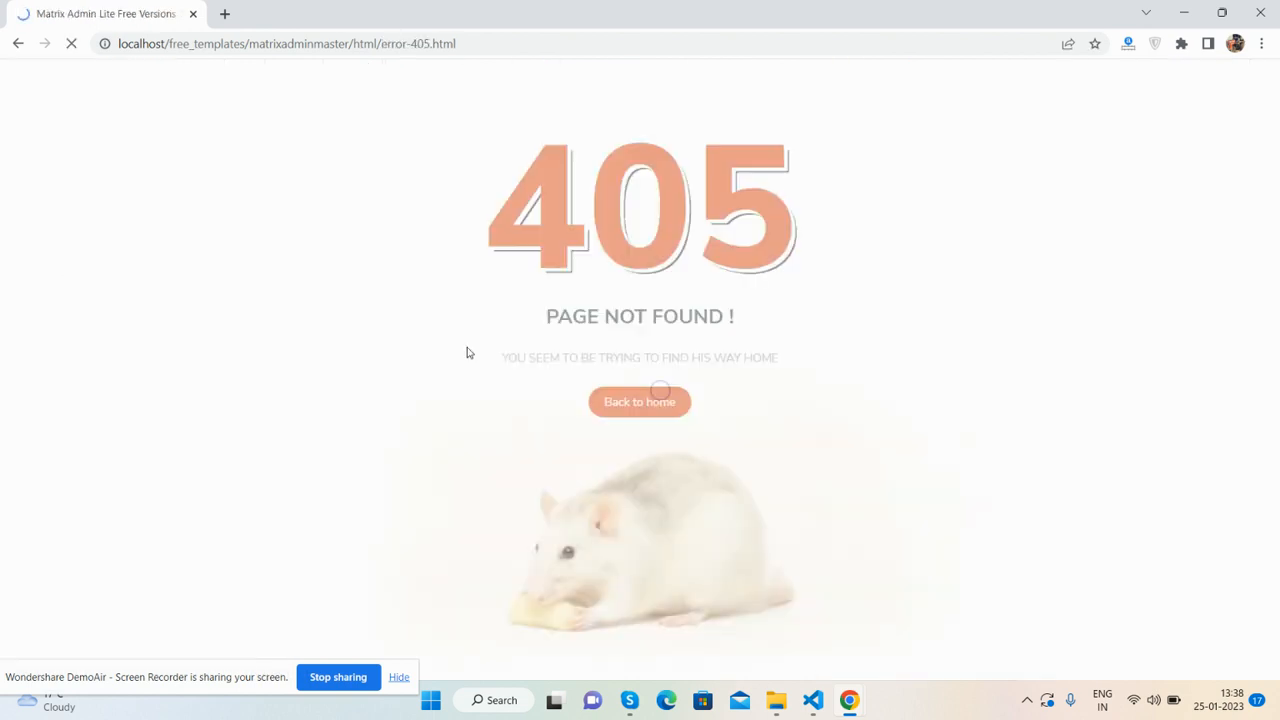
pyautogui.click(639, 401)
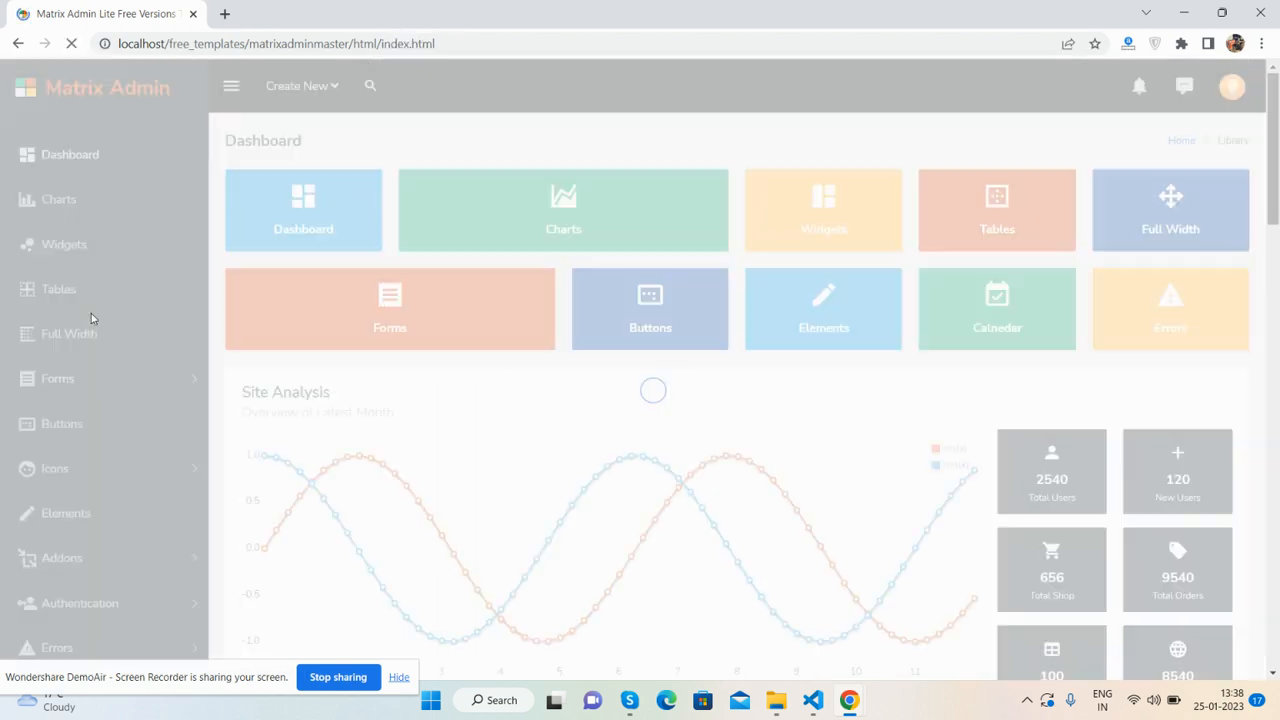
pyautogui.scroll(-3)
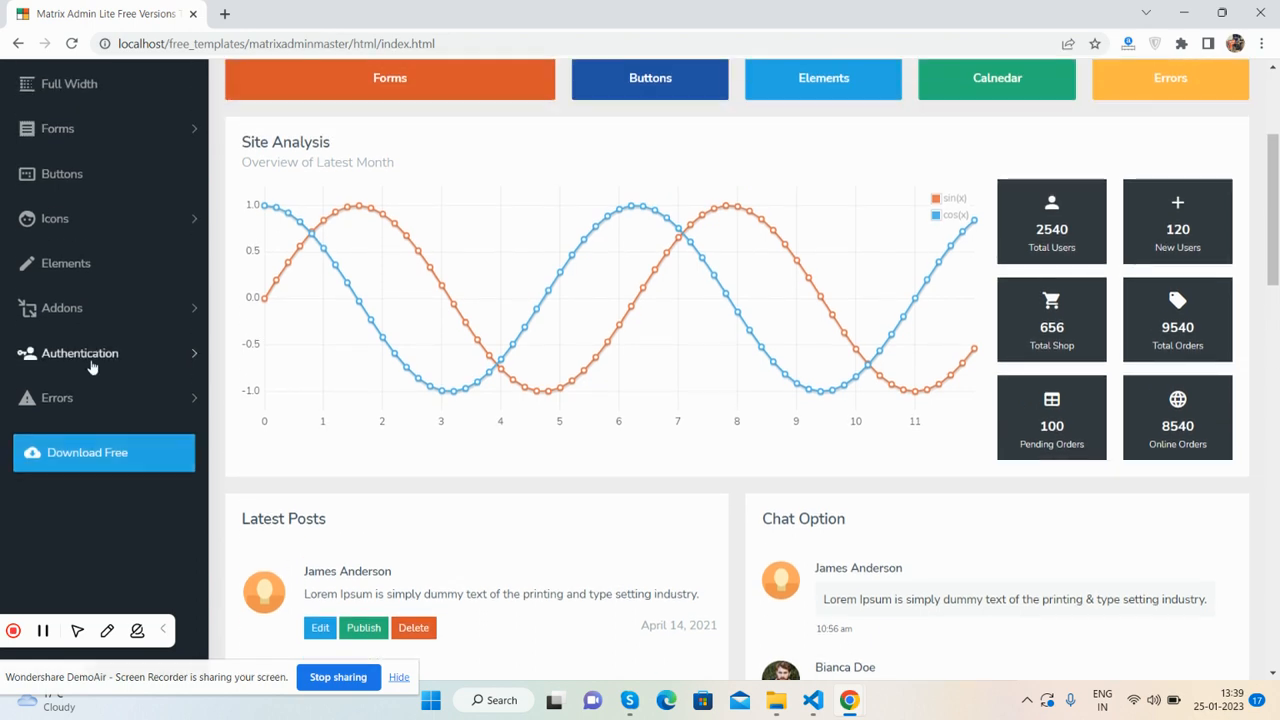
# - Open the Login page and switch between the login and password-recovery forms
pyautogui.click(79, 353)
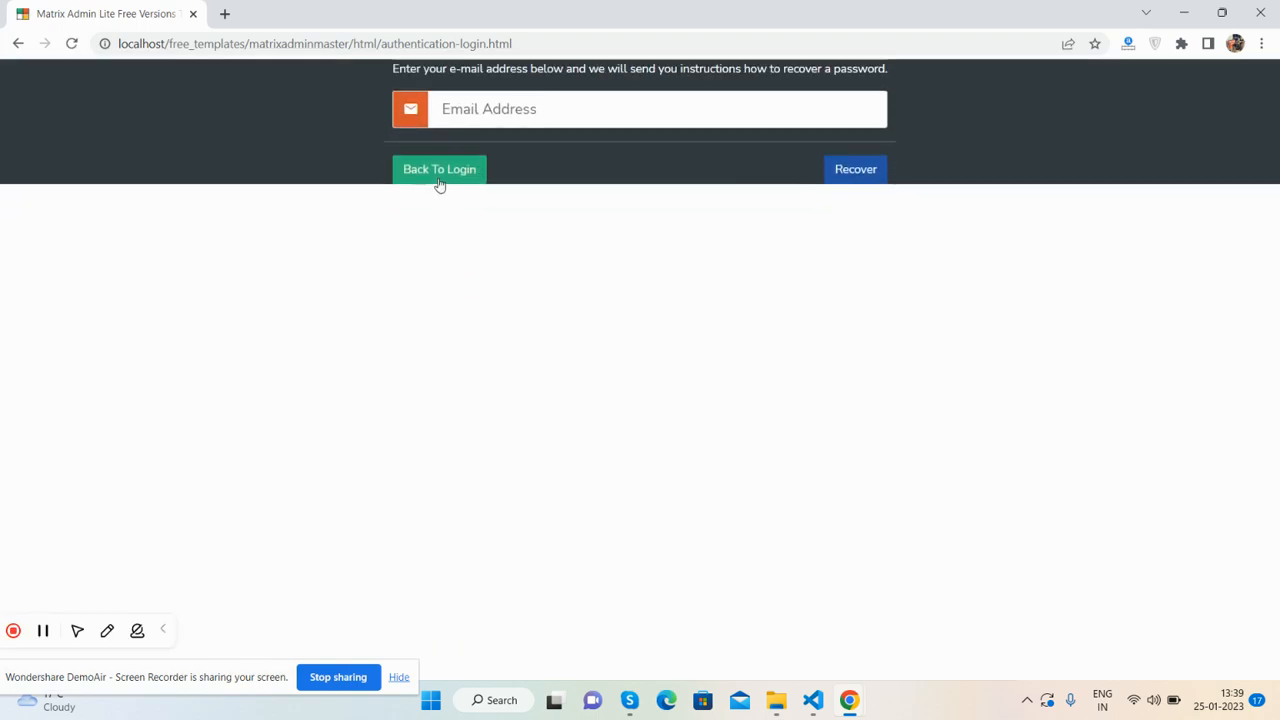
pyautogui.click(439, 168)
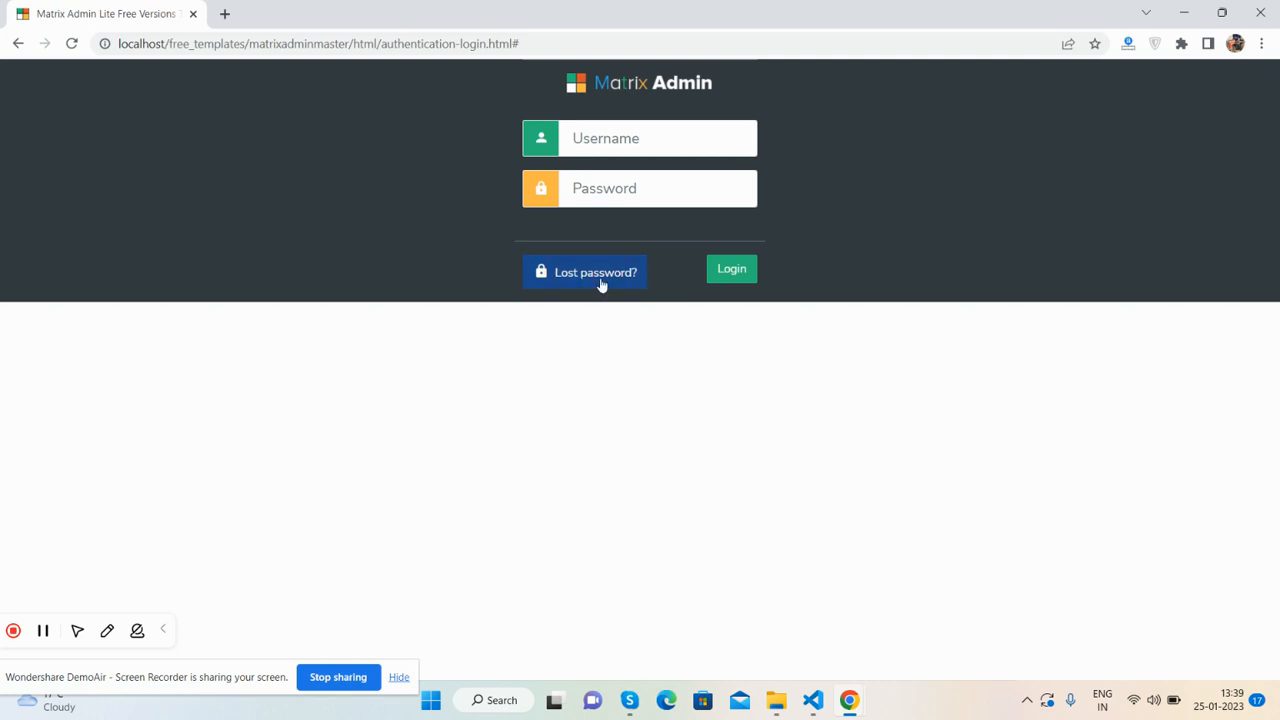
pyautogui.click(585, 272)
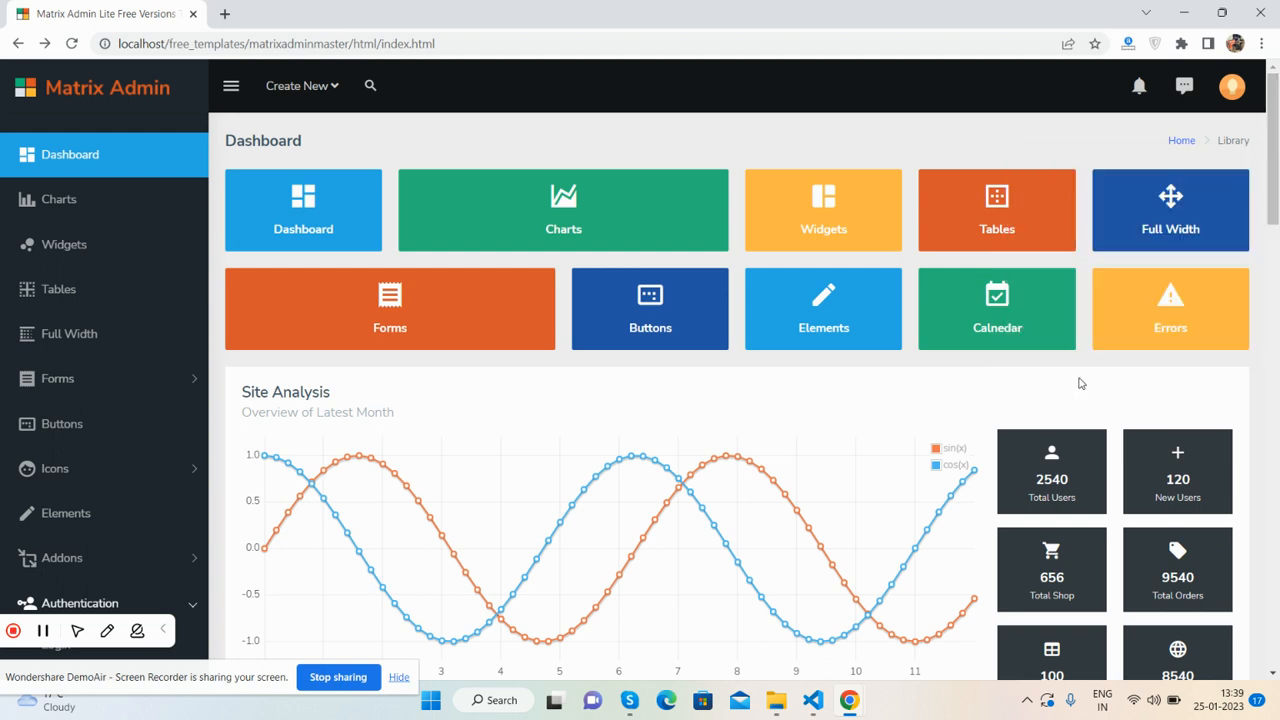
# - Open DevTools and preview the dashboard at phone size, scrolling the mobile view
pyautogui.press('F12')
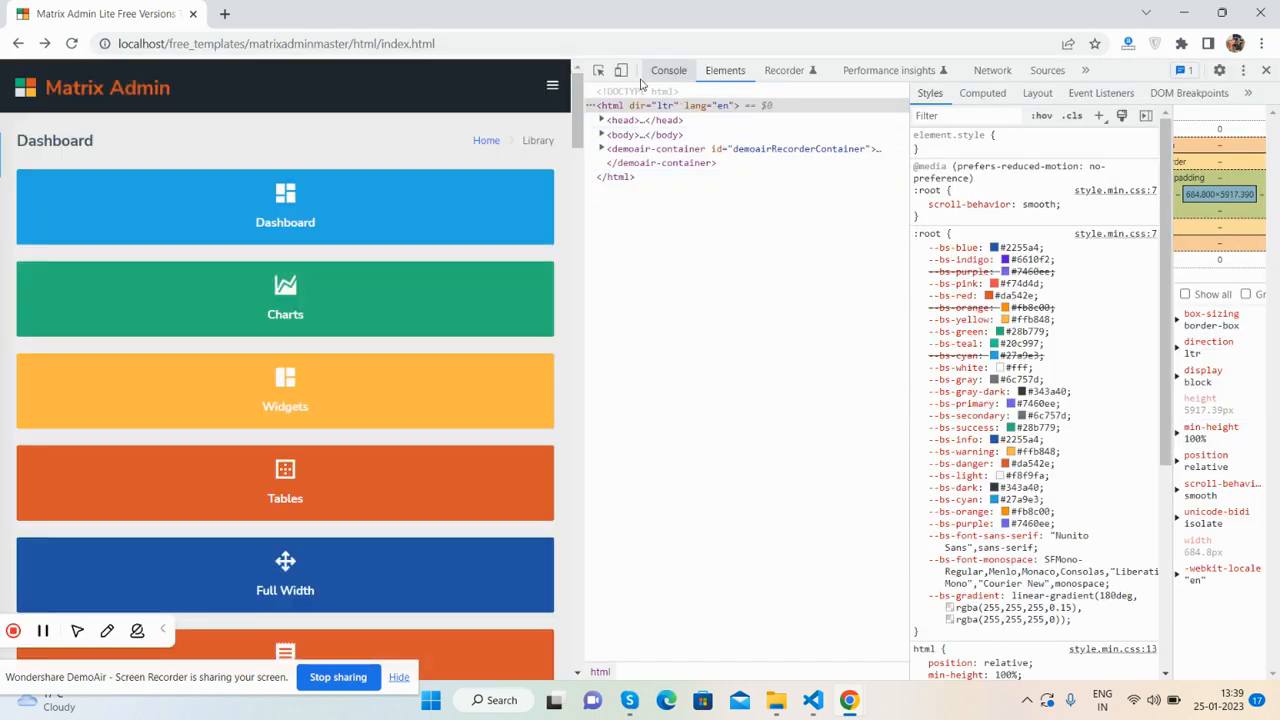
pyautogui.click(620, 70)
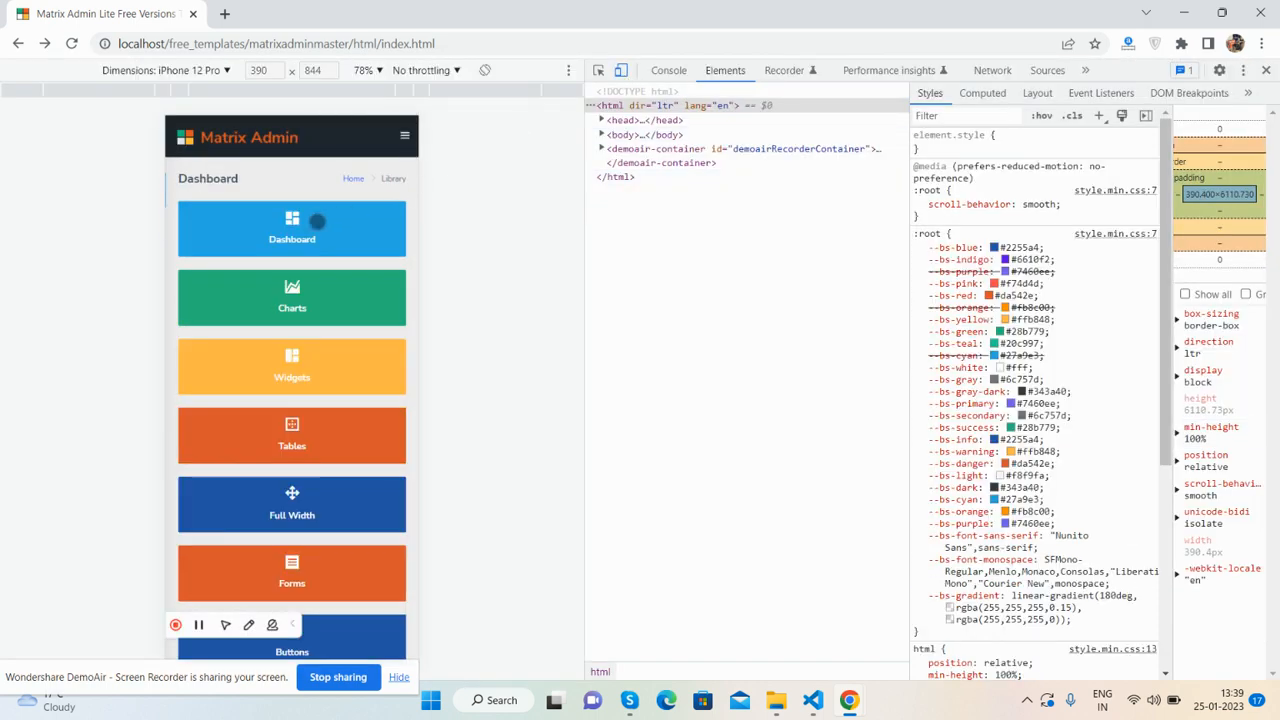
pyautogui.scroll(-3)
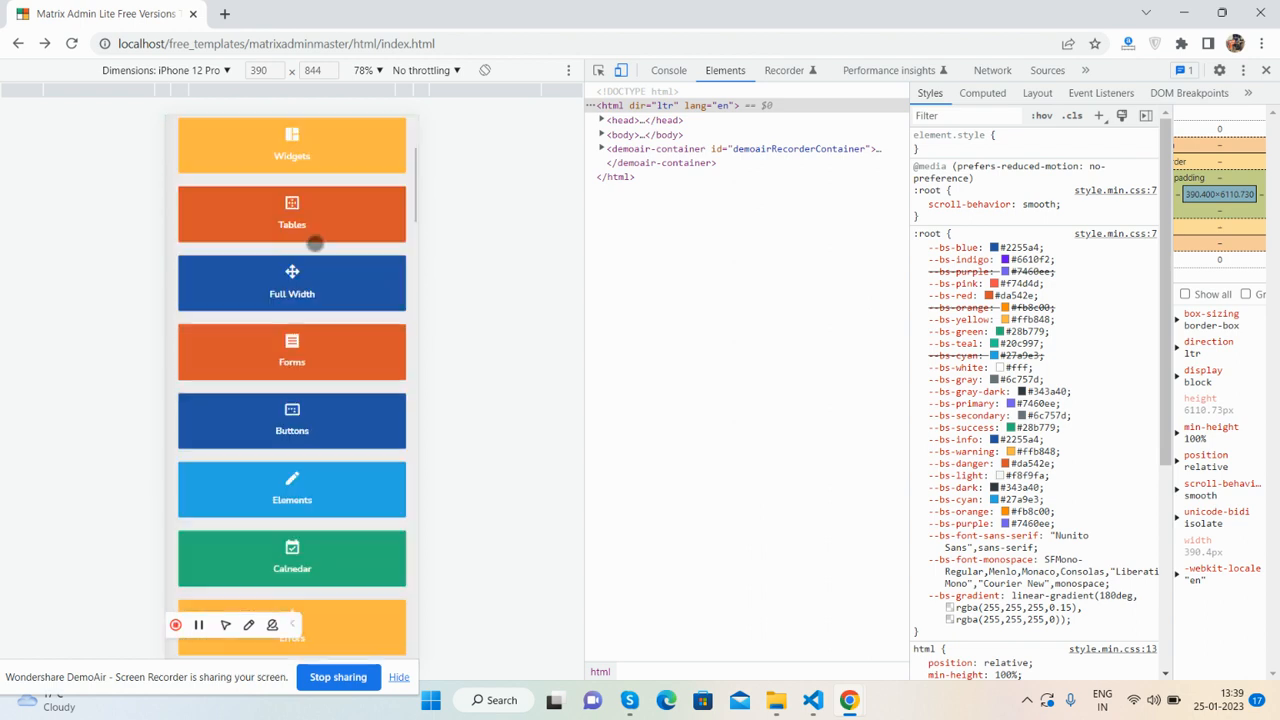
pyautogui.scroll(-3)
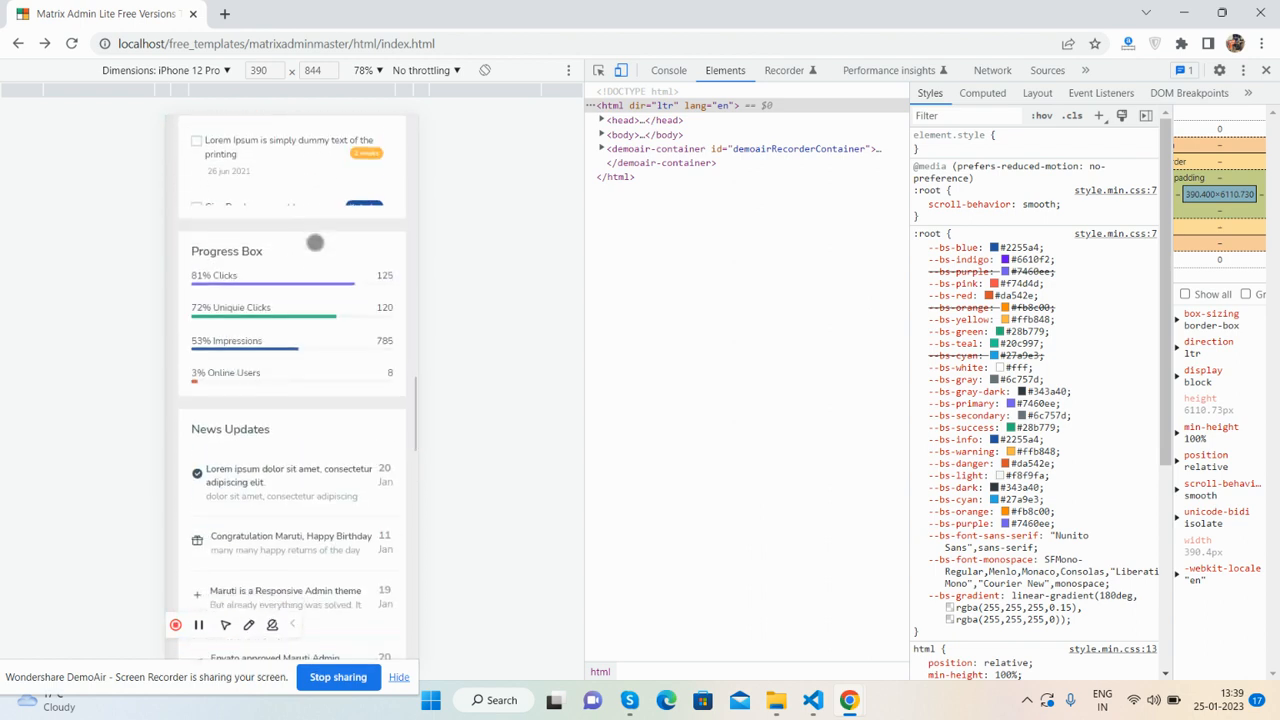
pyautogui.scroll(-3)
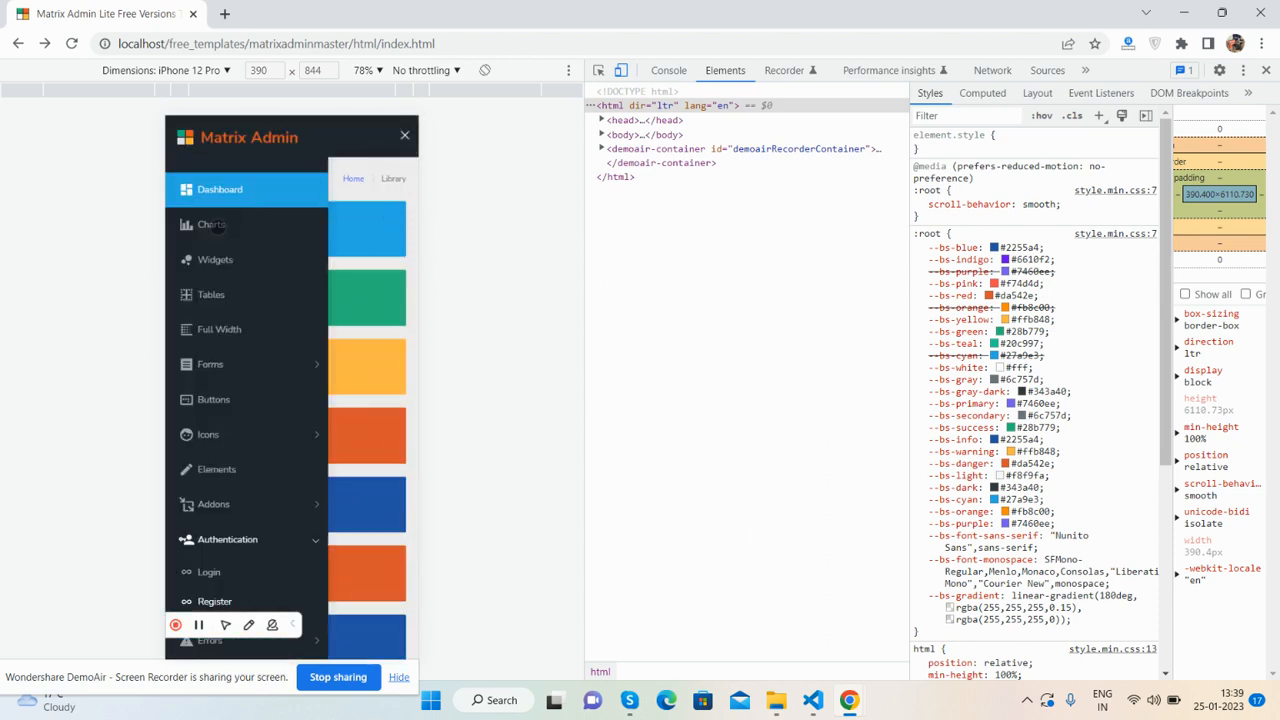
# - From the mobile menu, open the Widgets page and return to the Dashboard
pyautogui.click(211, 224)
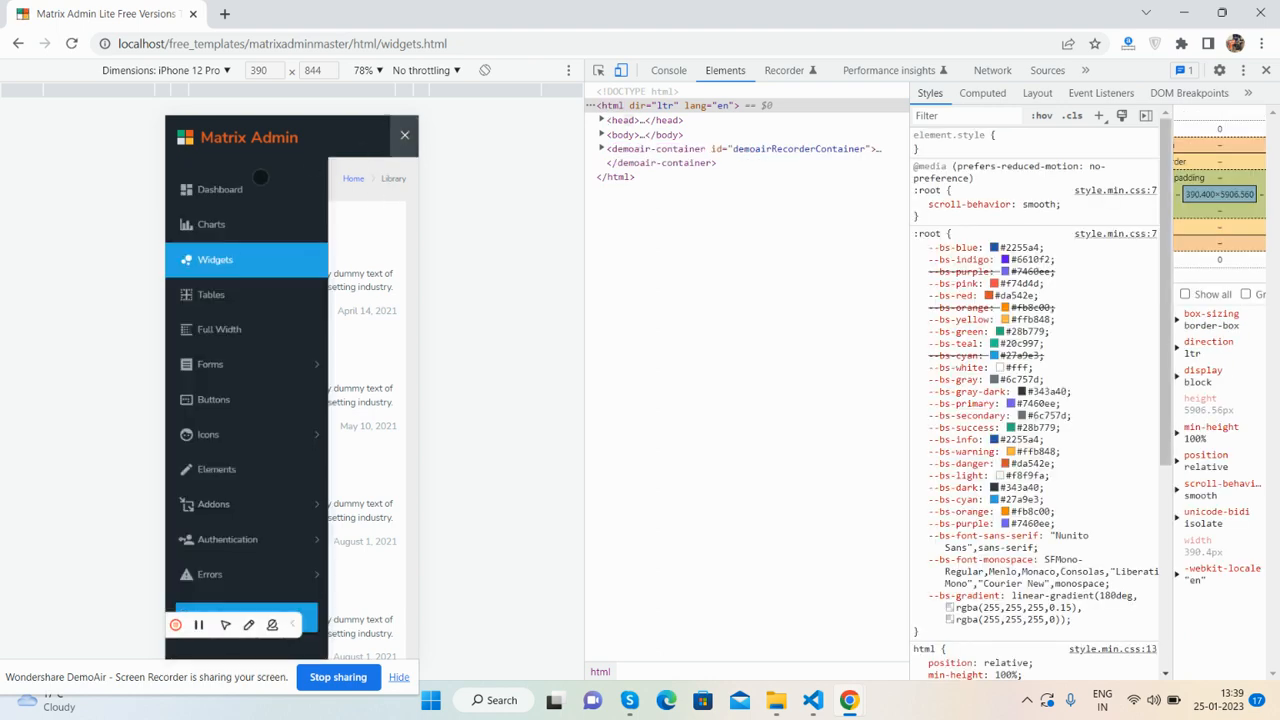
pyautogui.click(165, 70)
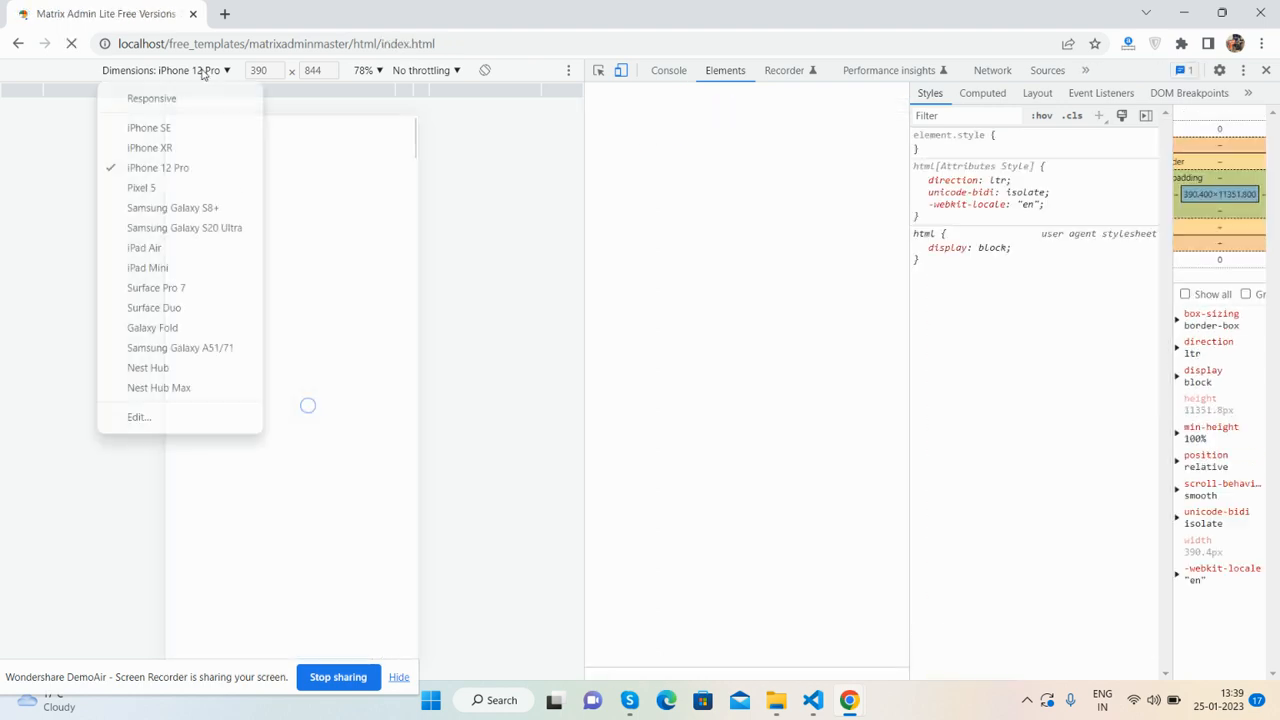
# - Preview the page as an iPad Mini, then switch emulation back to iPhone 12 Pro
pyautogui.click(147, 267)
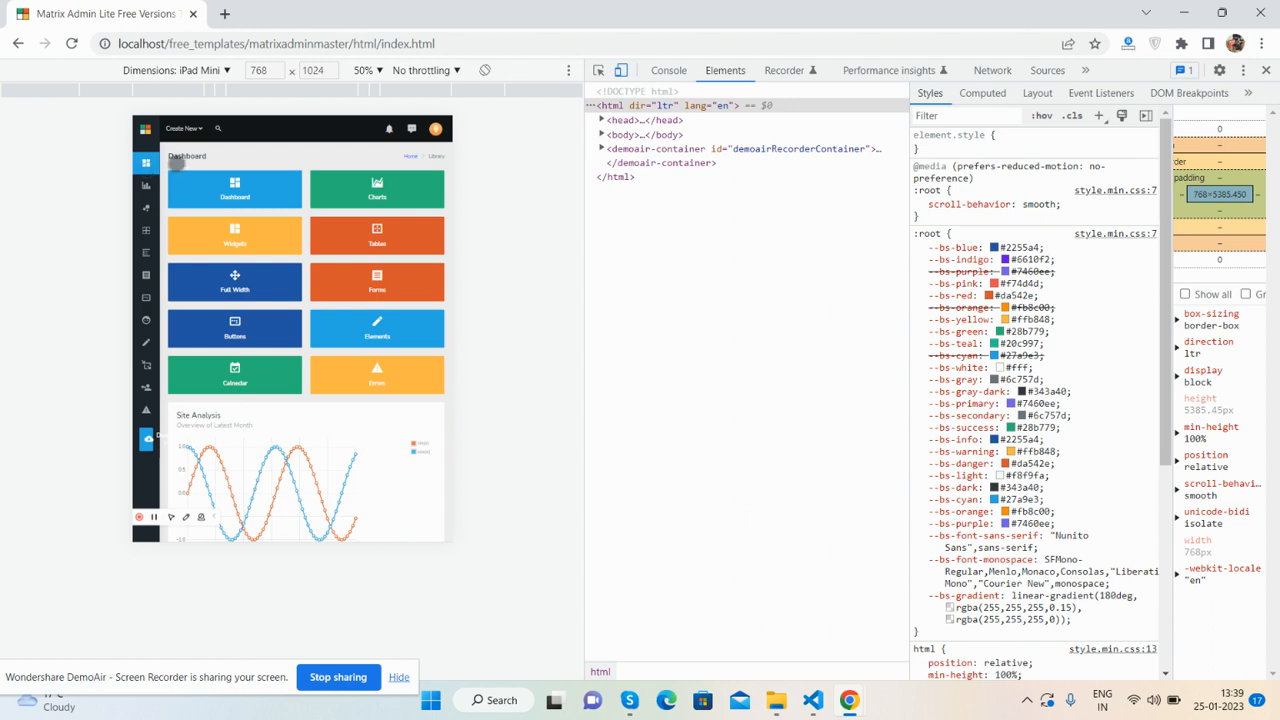
pyautogui.click(205, 70)
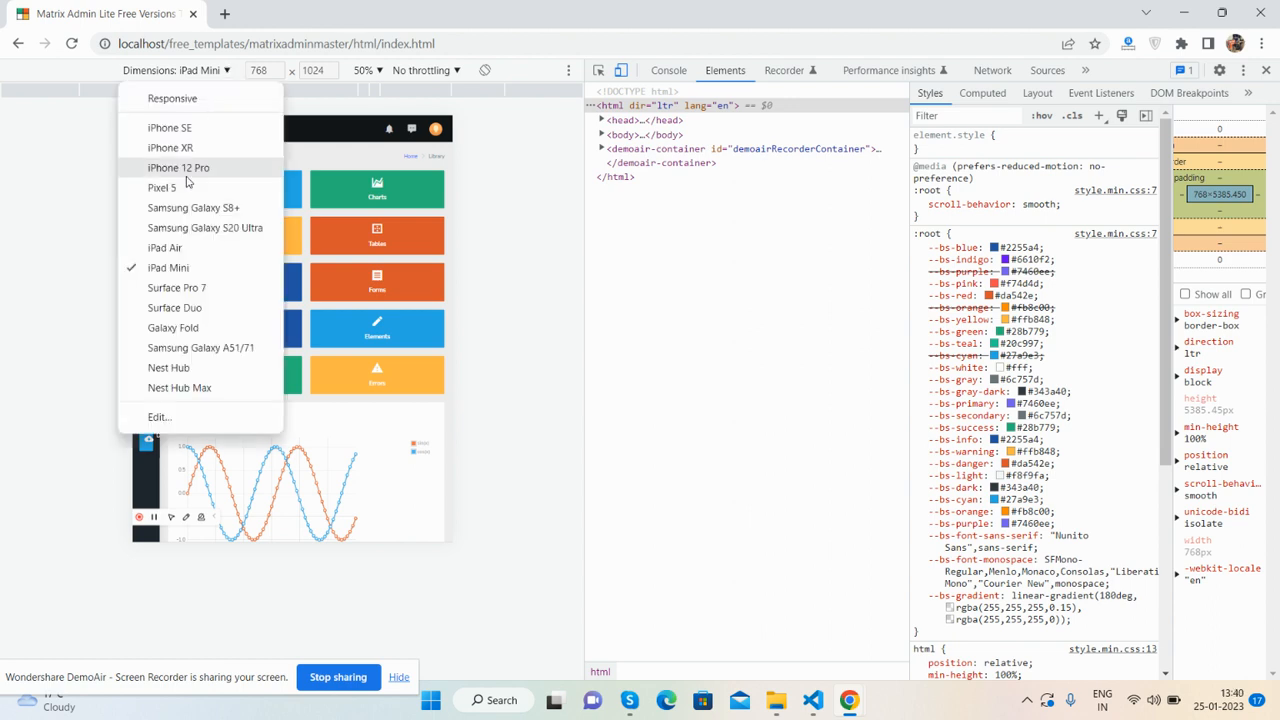
pyautogui.click(176, 307)
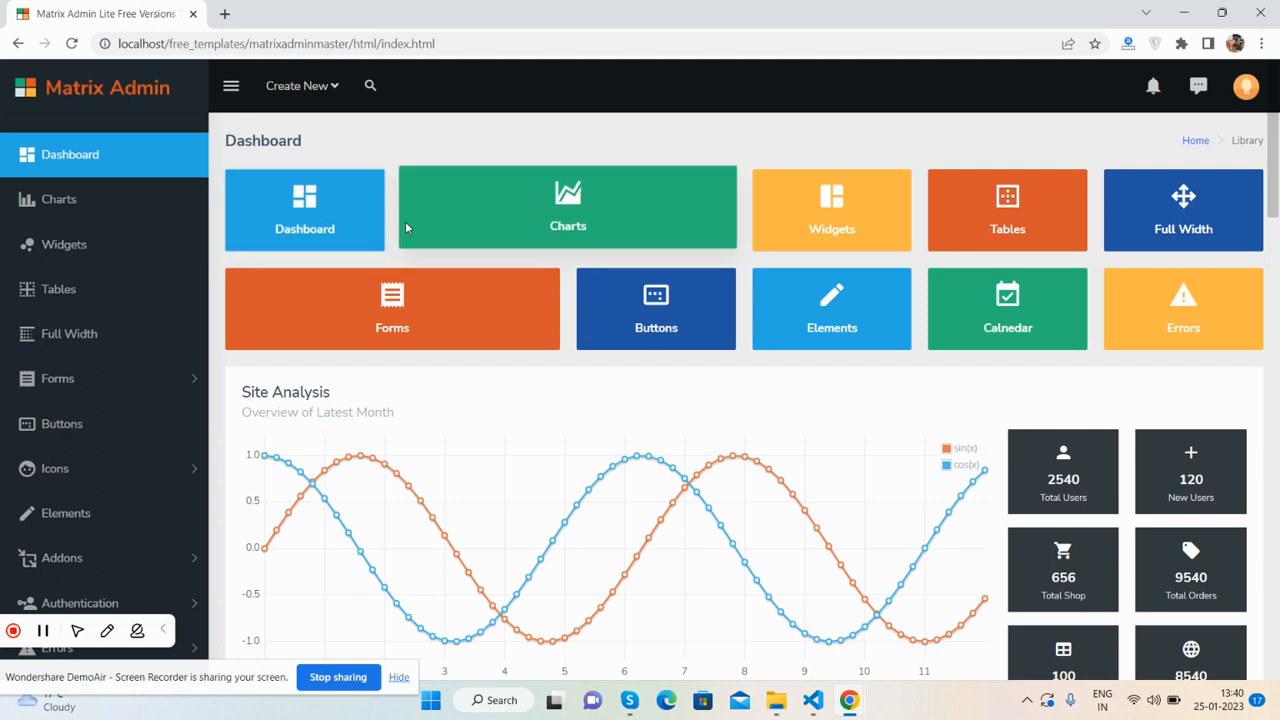
pyautogui.moveTo(640, 230)
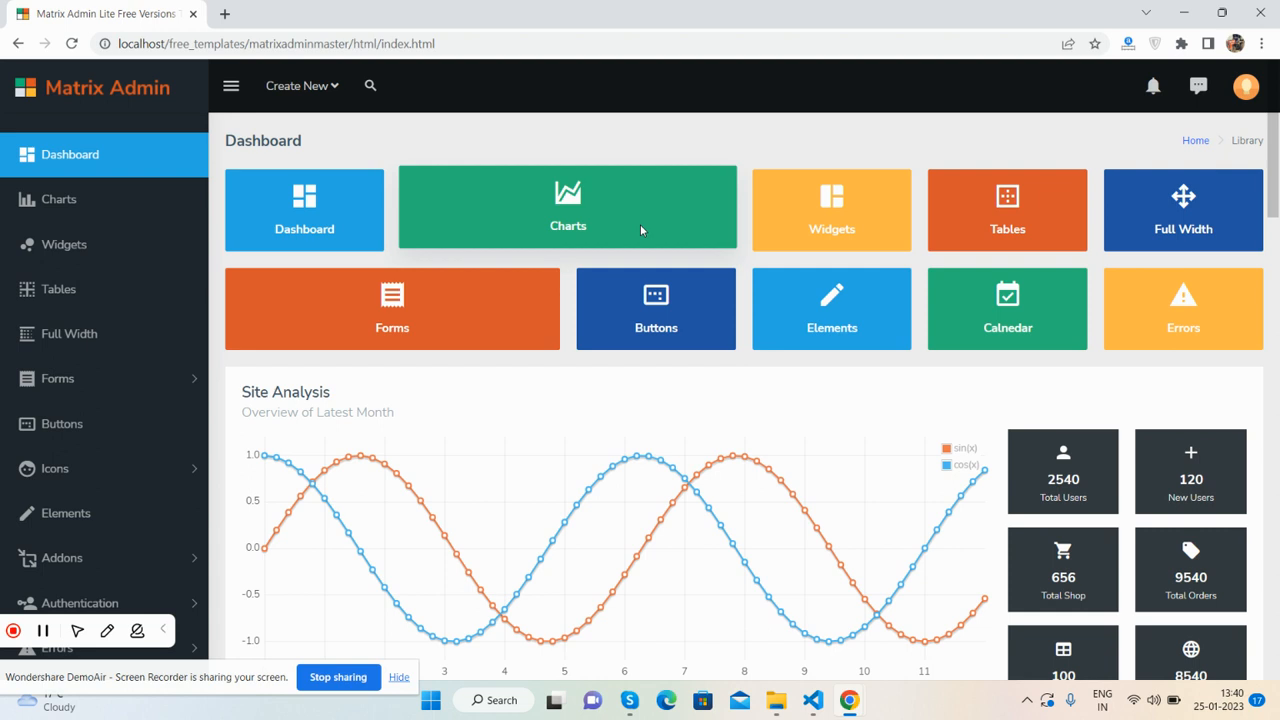